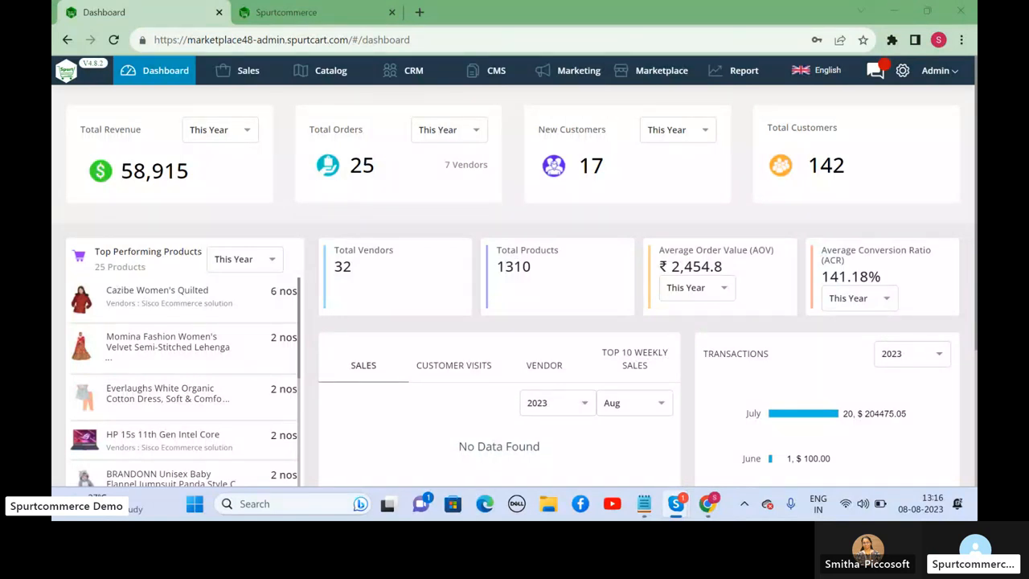
Look over the storefront's home and blogs pages, then return to the admin dashboard.
left_click(286, 13)
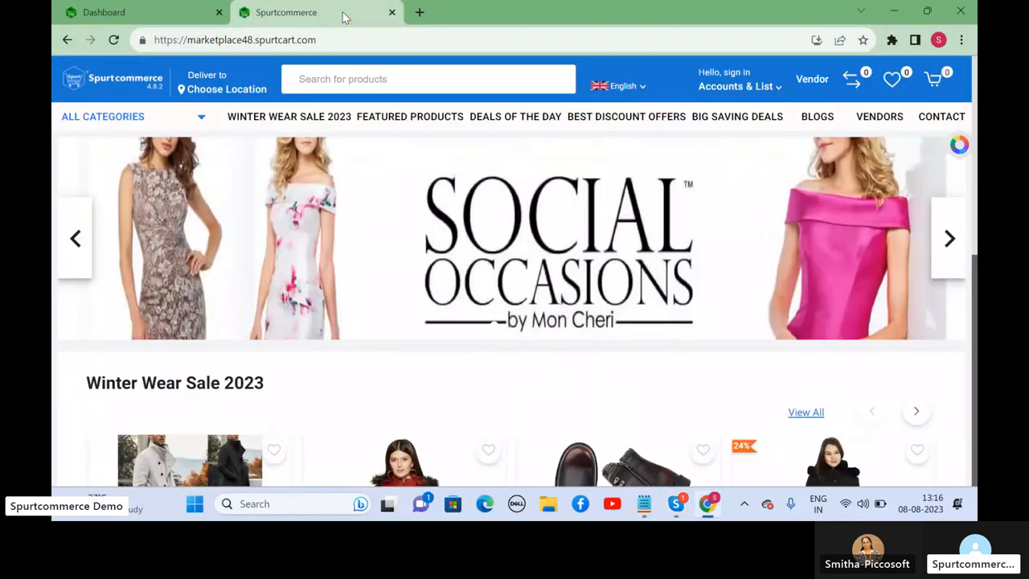
left_click(103, 13)
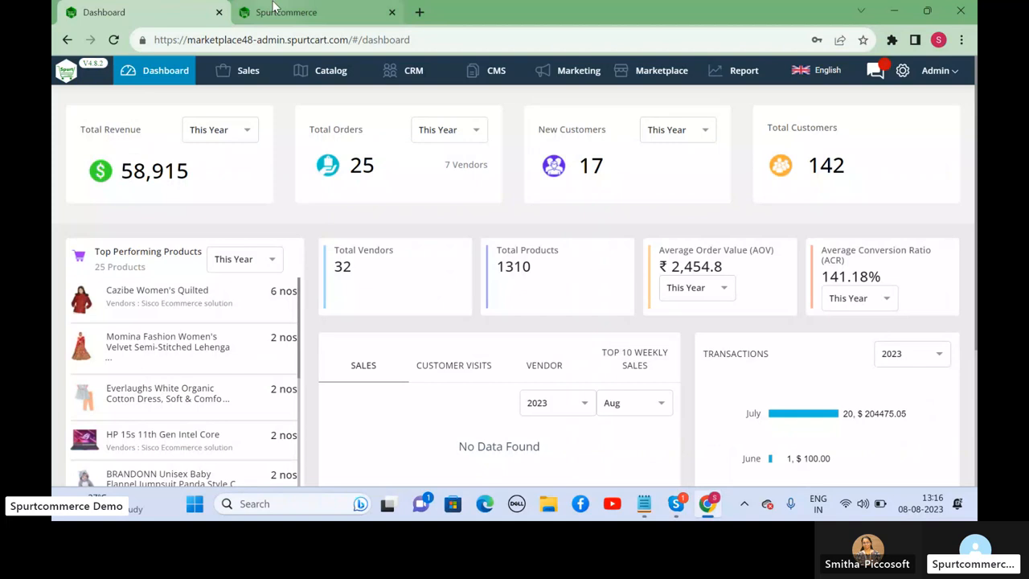
left_click(313, 12)
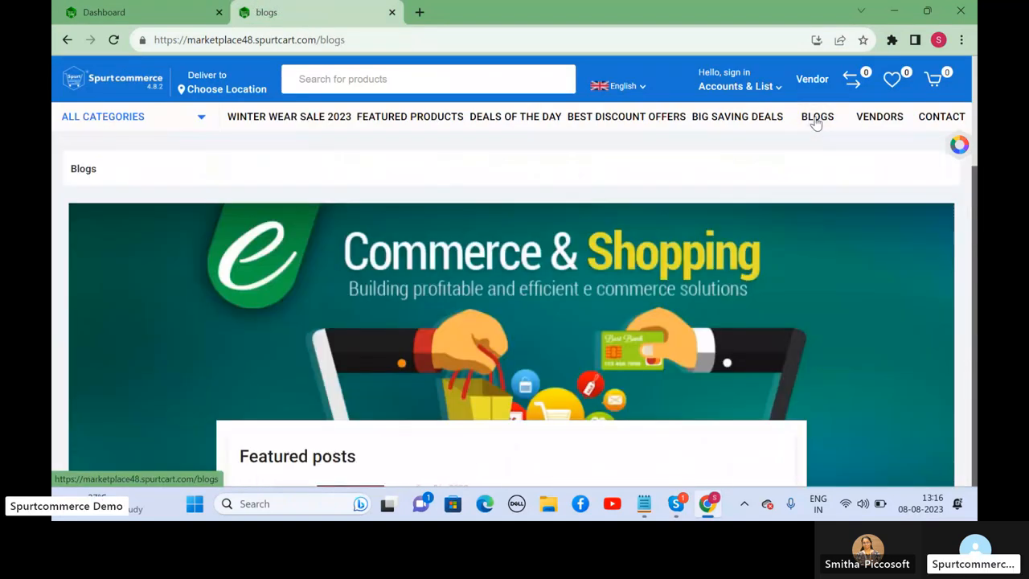
scroll("down", 3)
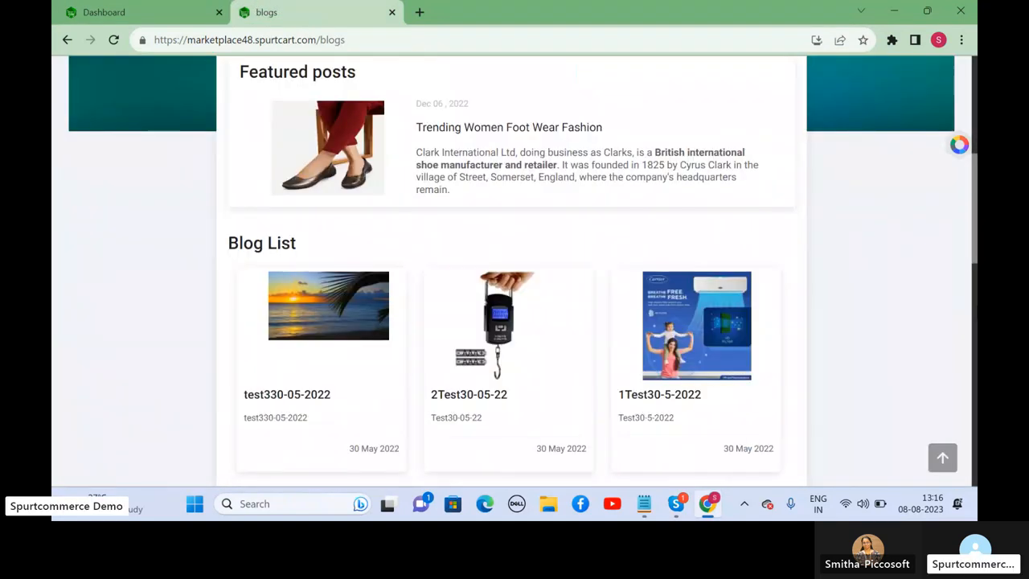
left_click(103, 13)
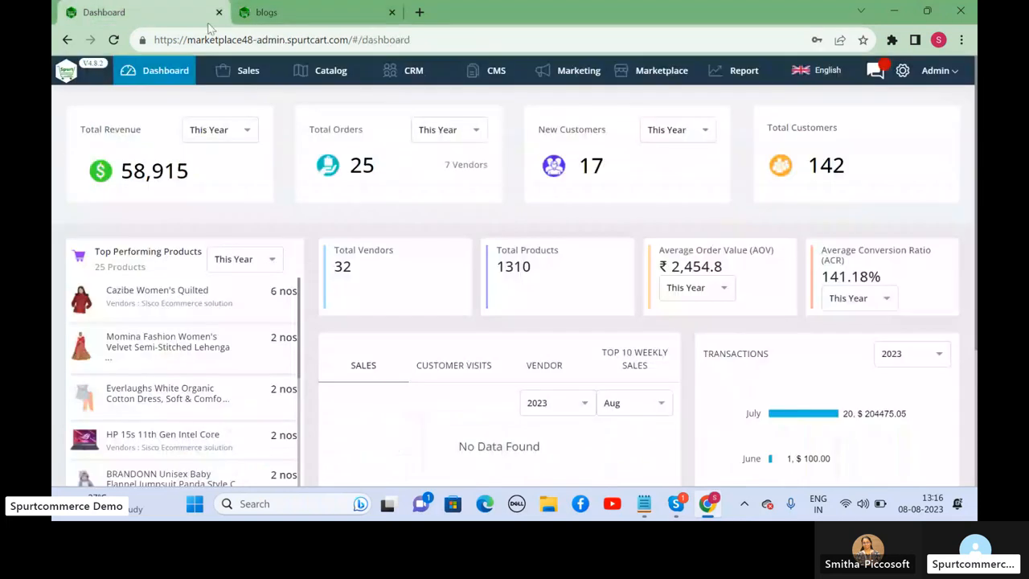
View the Sales orders list, check the Marketing coupon list, and return to the orders list.
left_click(247, 71)
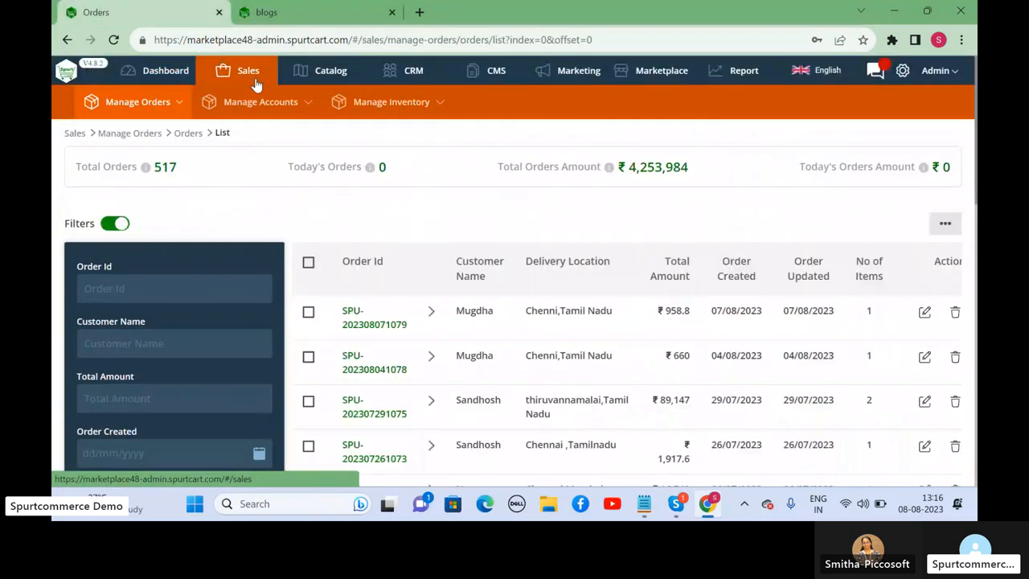
mouse_move(499, 80)
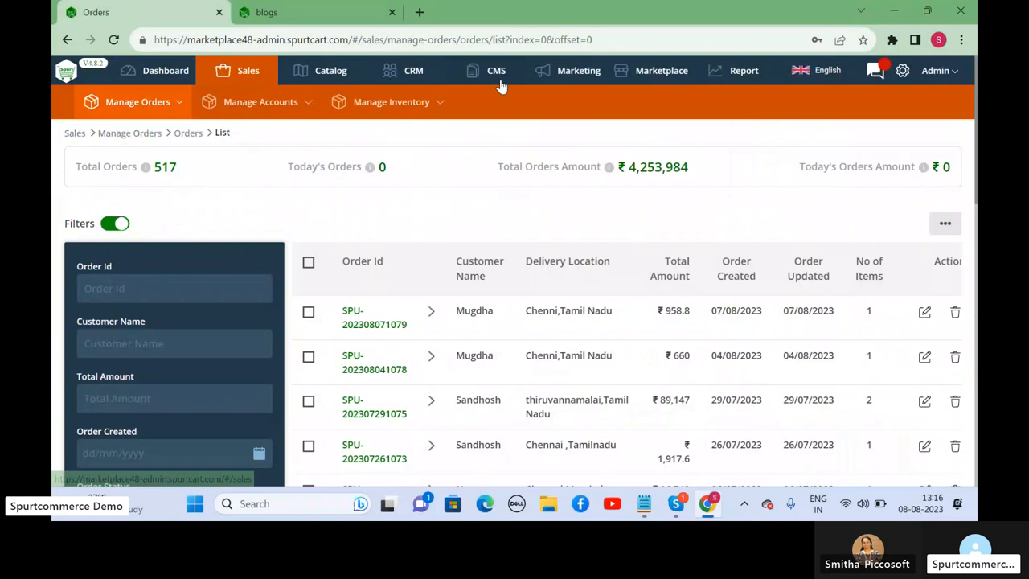
mouse_move(605, 132)
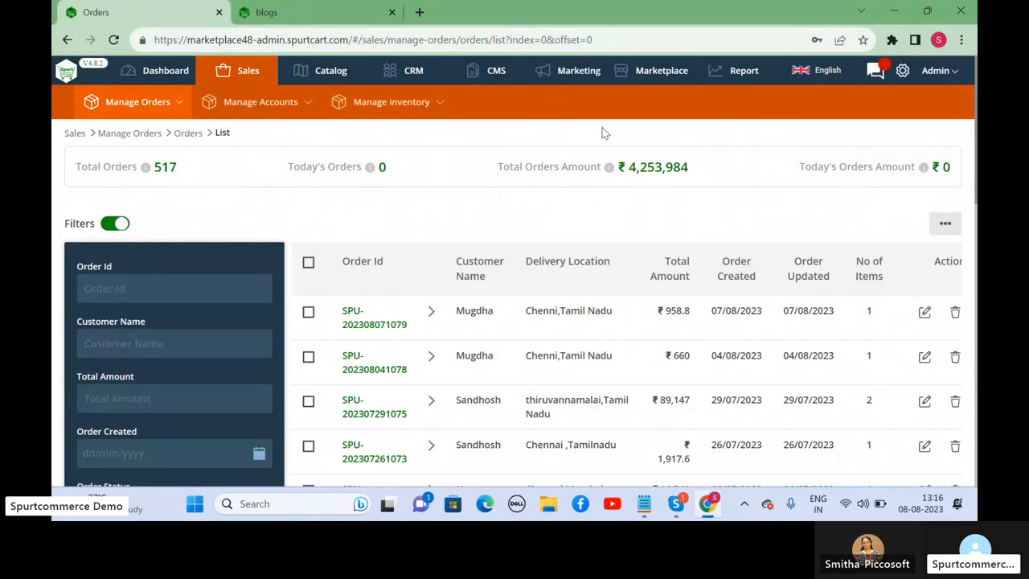
mouse_move(551, 138)
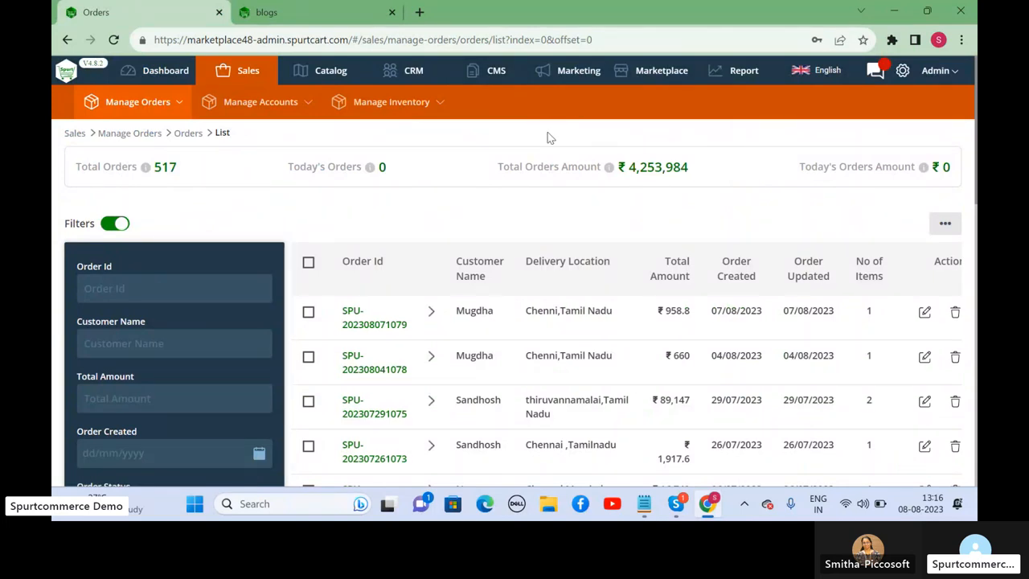
mouse_move(594, 89)
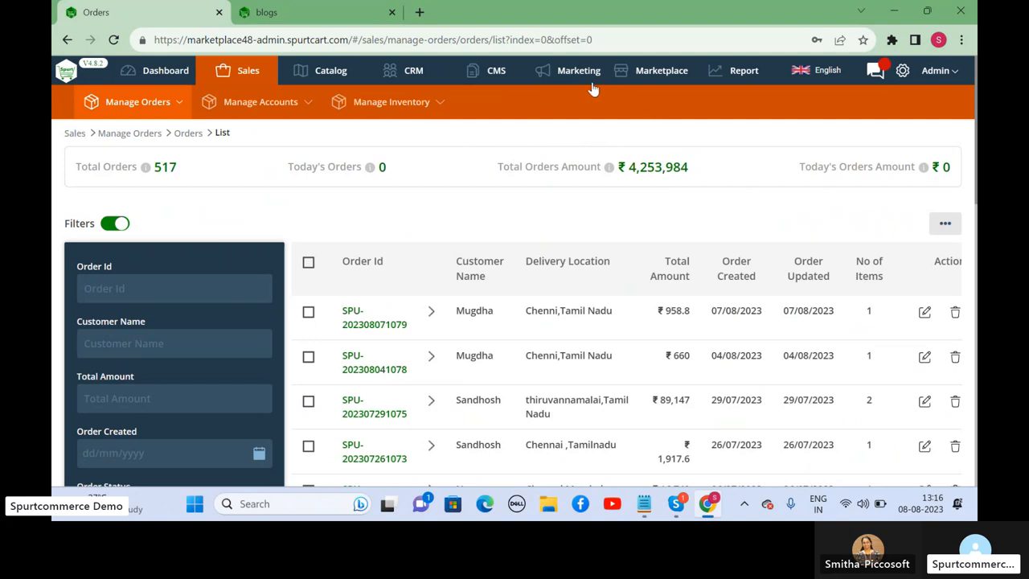
right_click(579, 78)
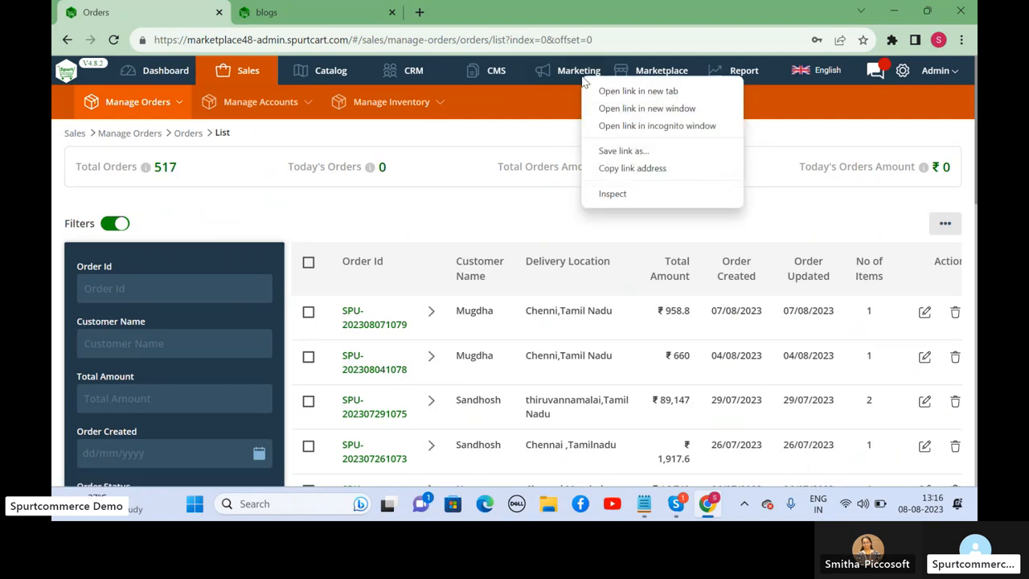
left_click(579, 71)
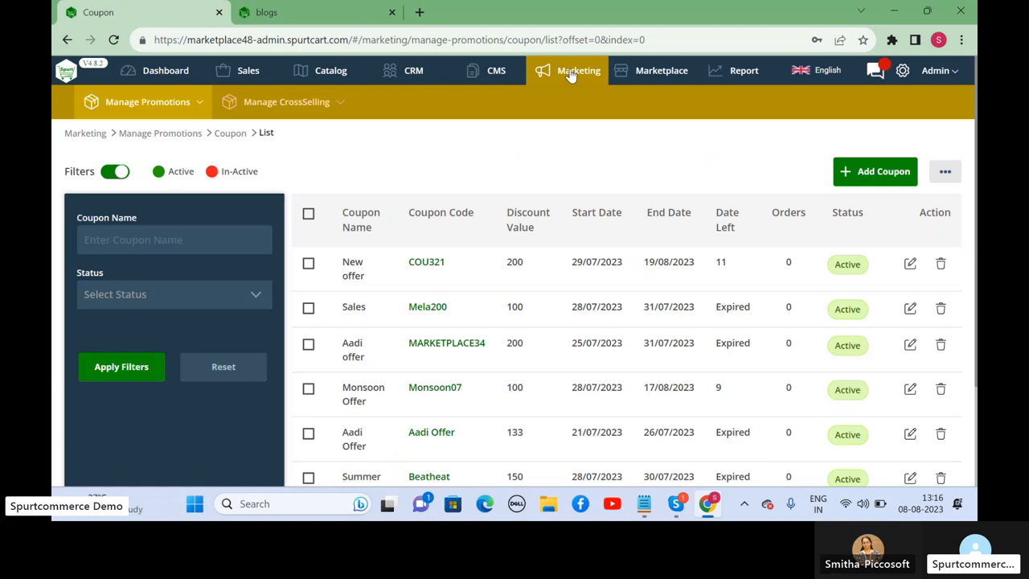
mouse_move(585, 126)
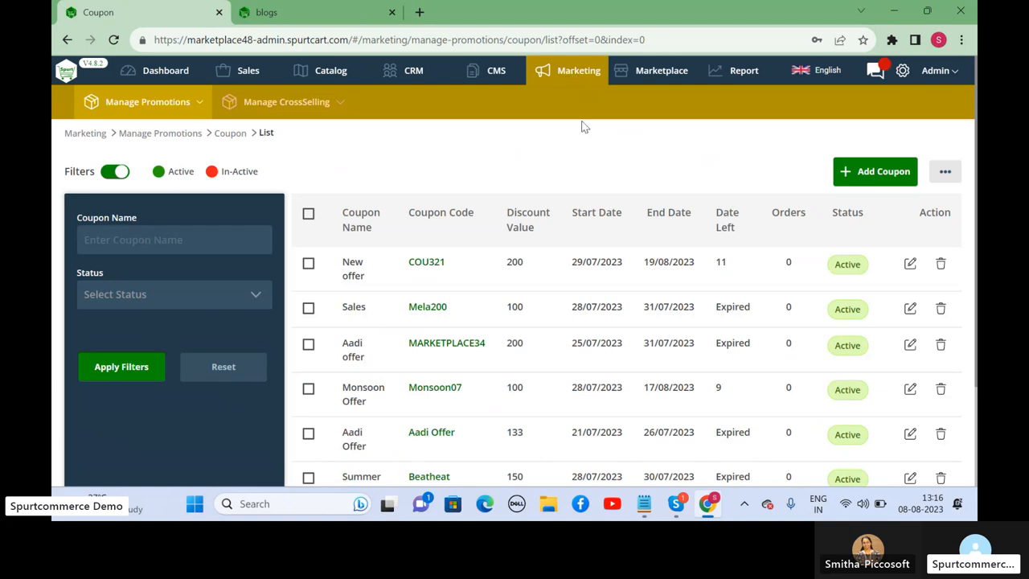
mouse_move(248, 70)
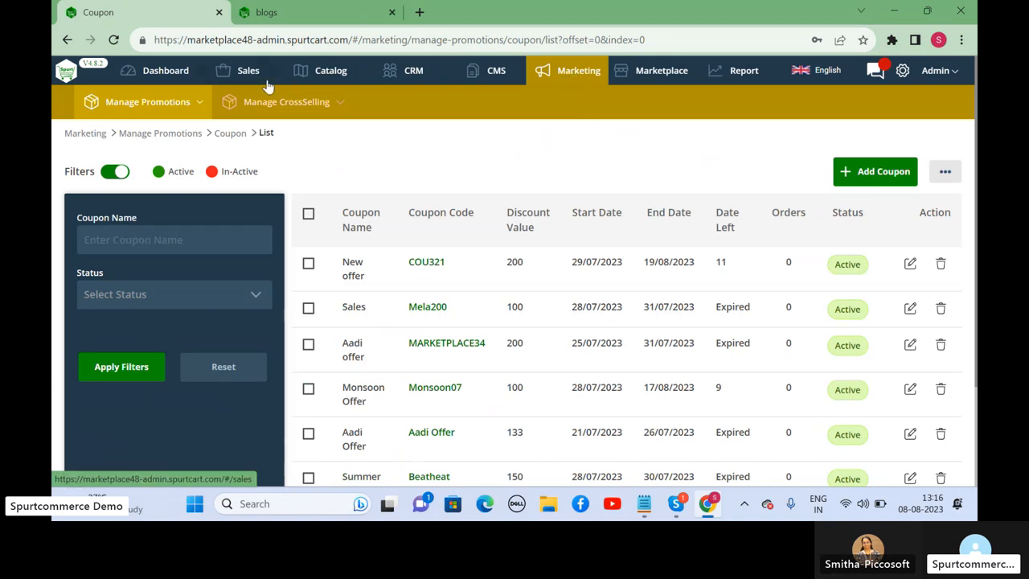
left_click(248, 71)
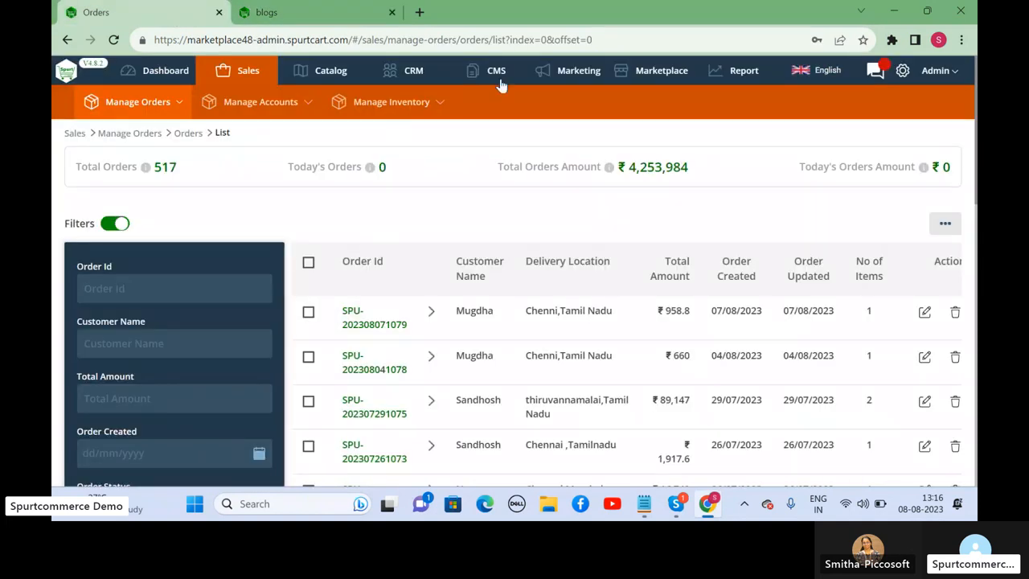
Move between the CMS pages list, dashboard and sales orders, landing on the CMS pages list.
left_click(496, 71)
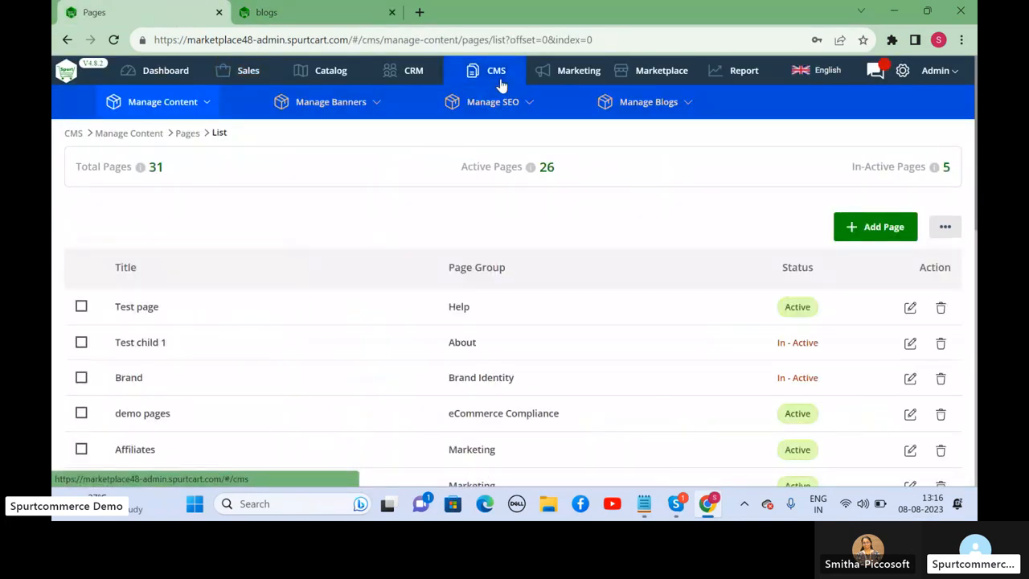
mouse_move(217, 62)
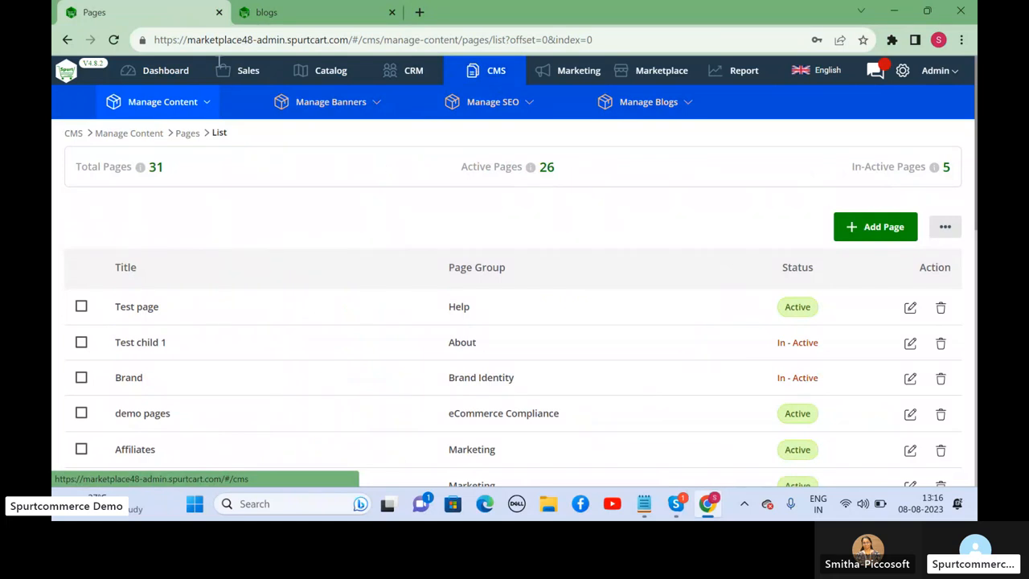
left_click(166, 71)
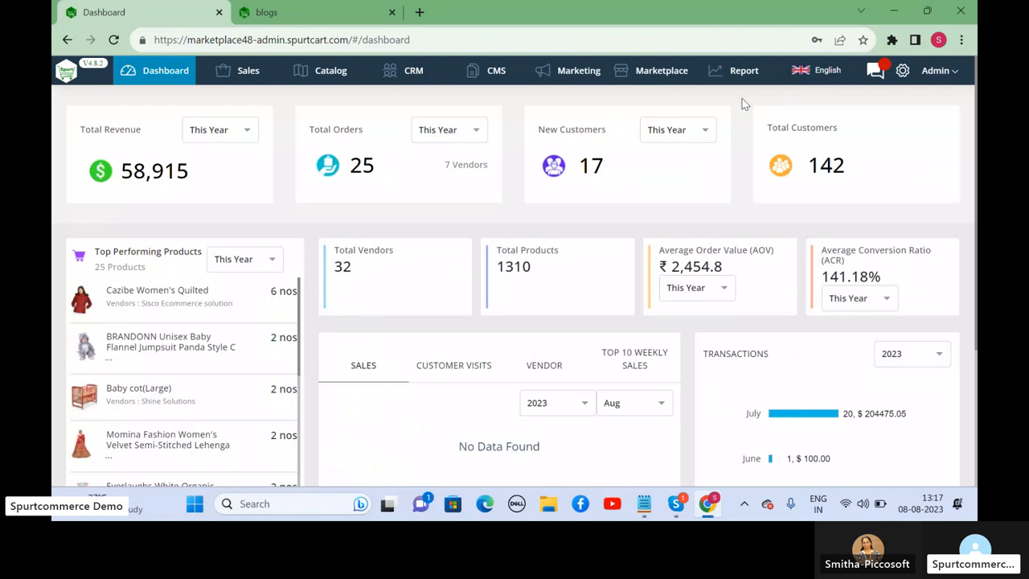
mouse_move(673, 103)
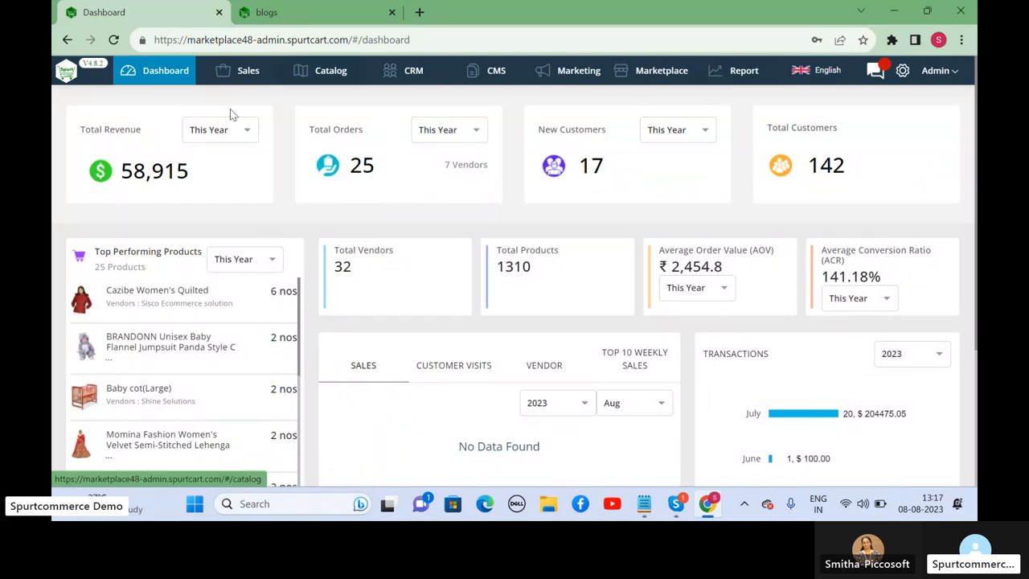
left_click(248, 71)
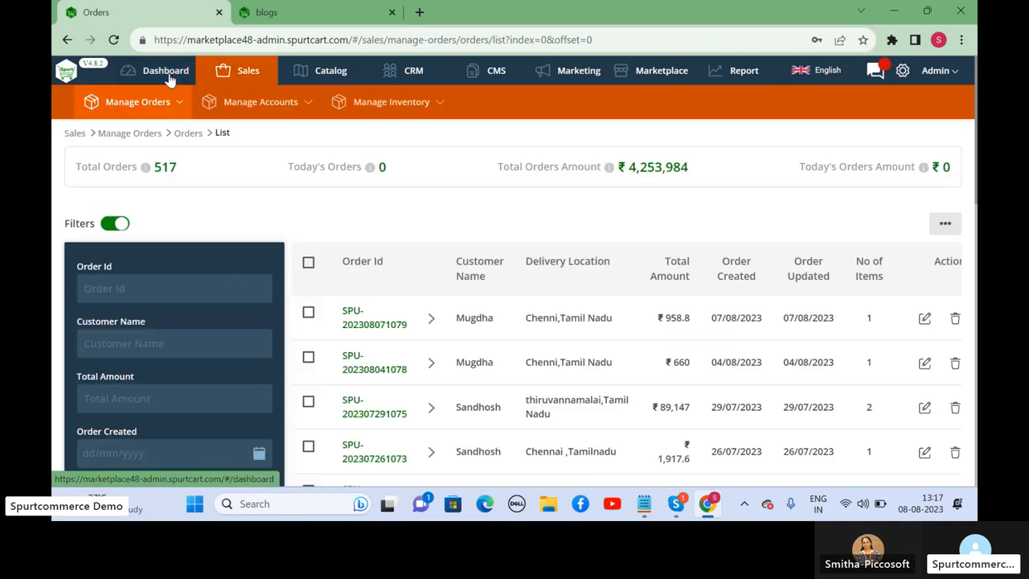
left_click(164, 71)
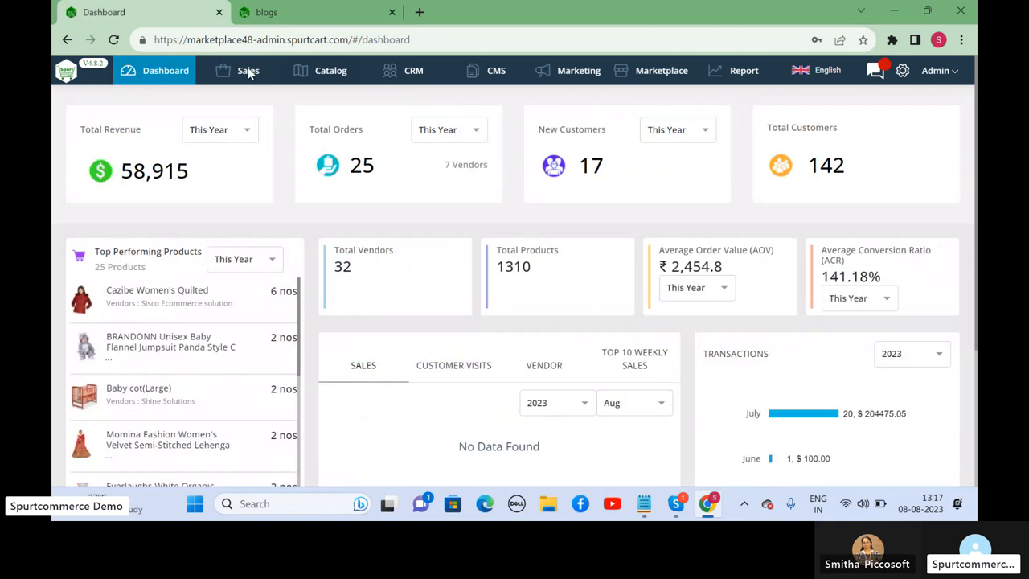
mouse_move(554, 144)
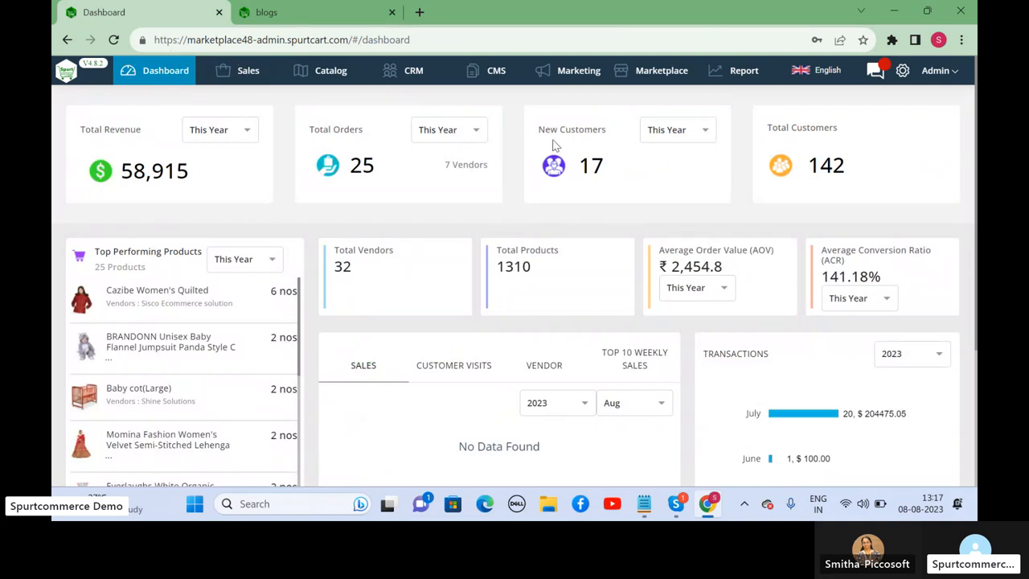
mouse_move(498, 119)
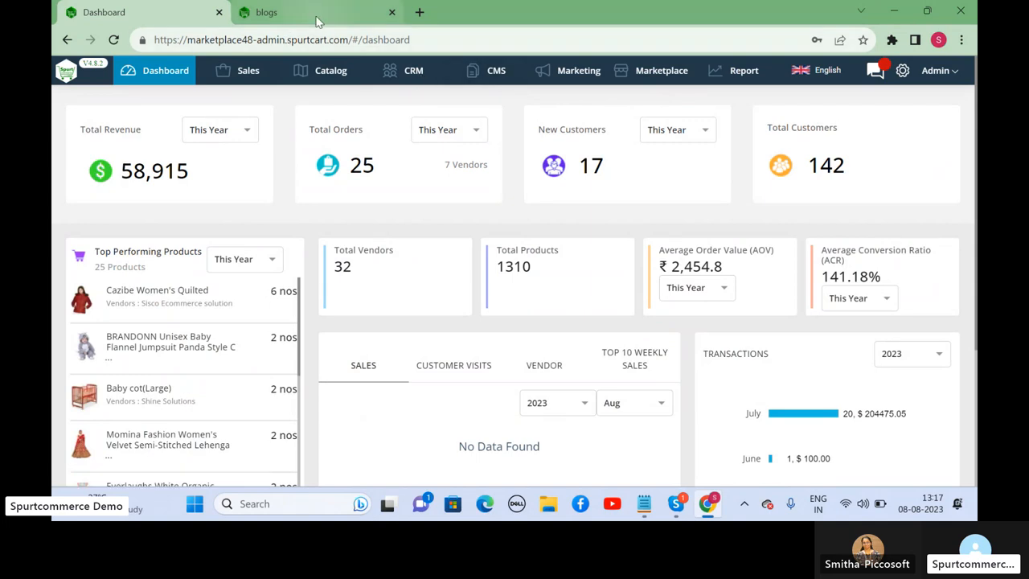
mouse_move(495, 73)
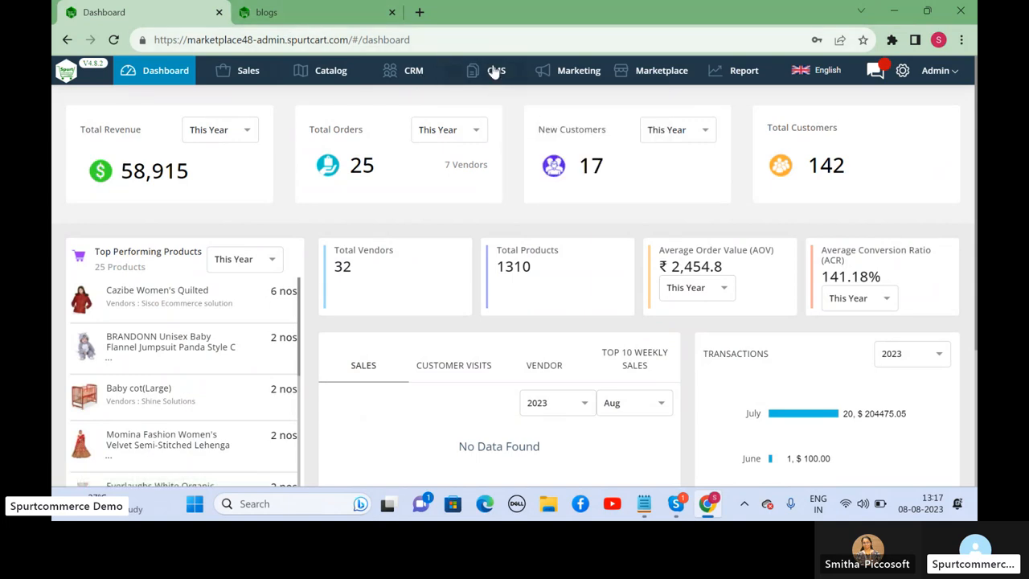
left_click(485, 70)
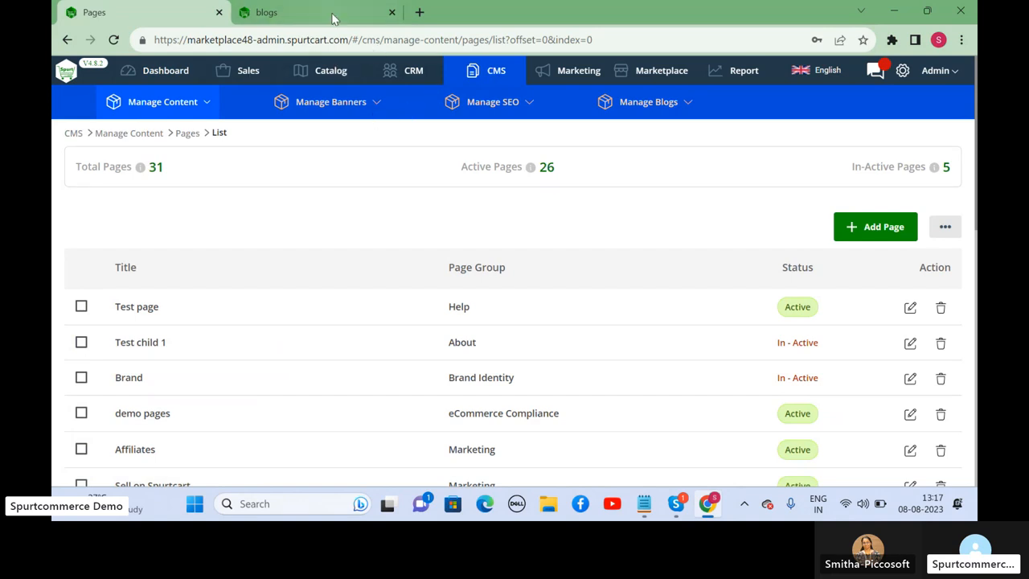
Visit the storefront's blogs page, then return to the admin CMS pages list.
left_click(306, 13)
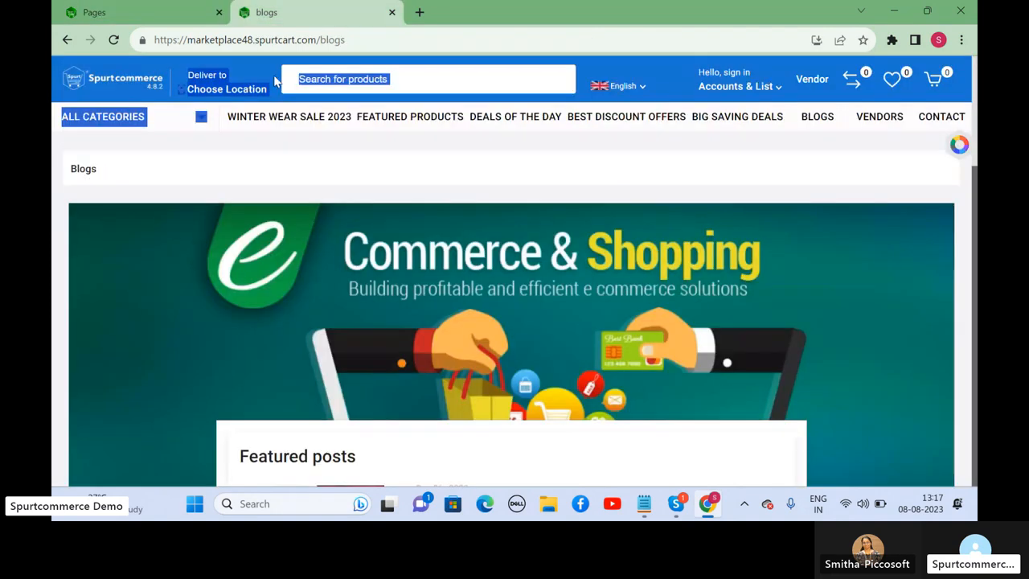
left_click(113, 77)
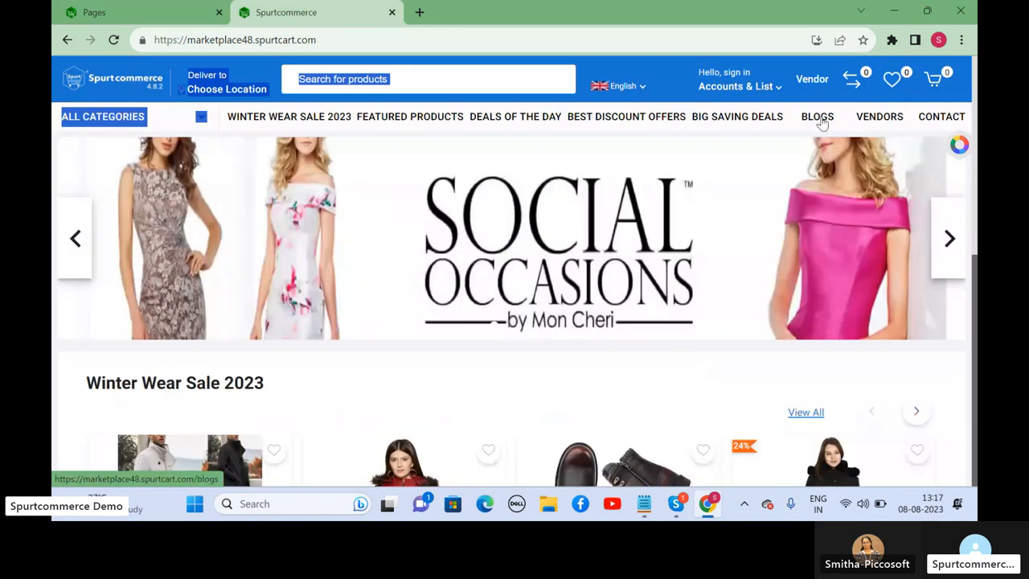
left_click(817, 115)
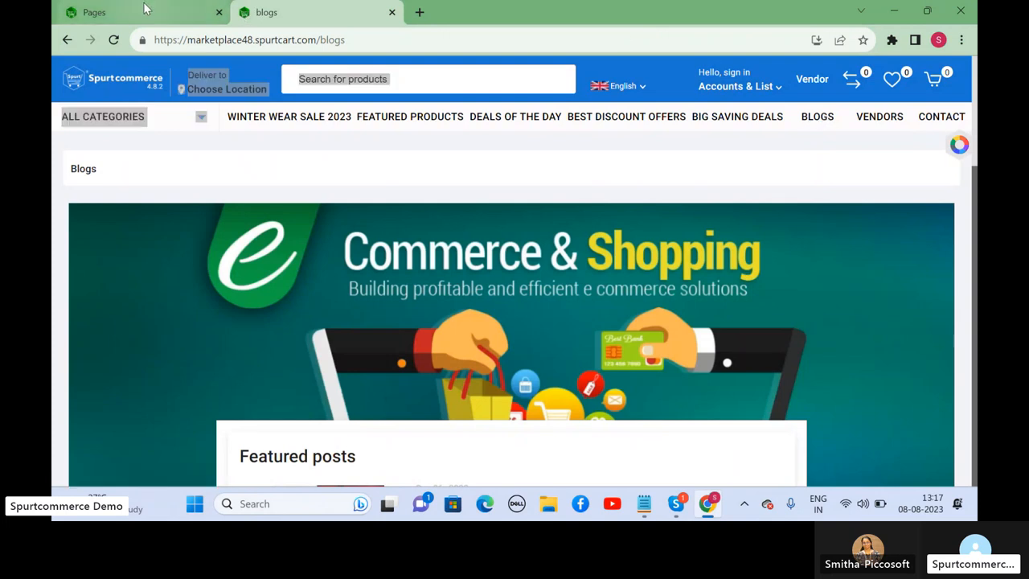
left_click(121, 13)
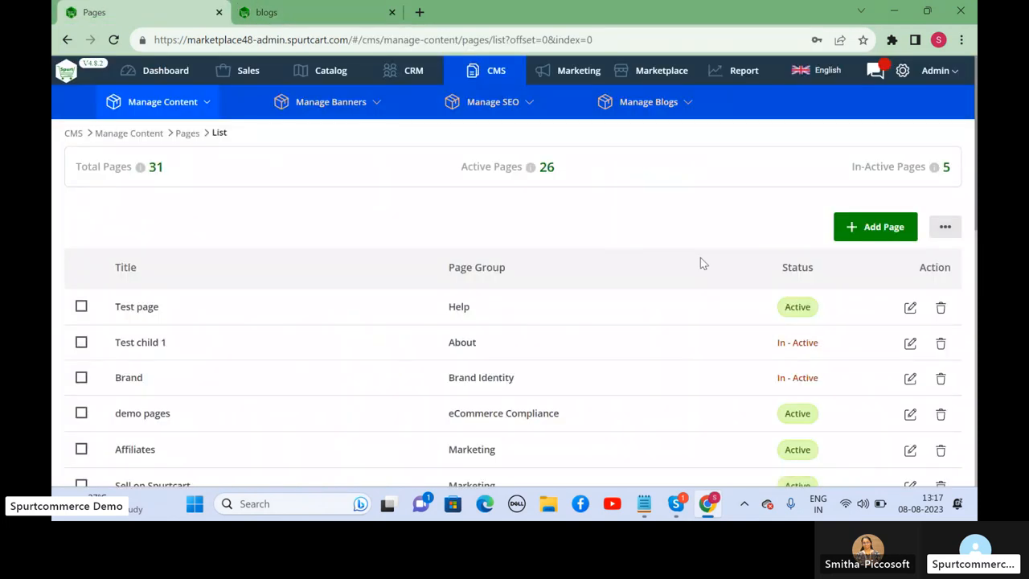
mouse_move(668, 110)
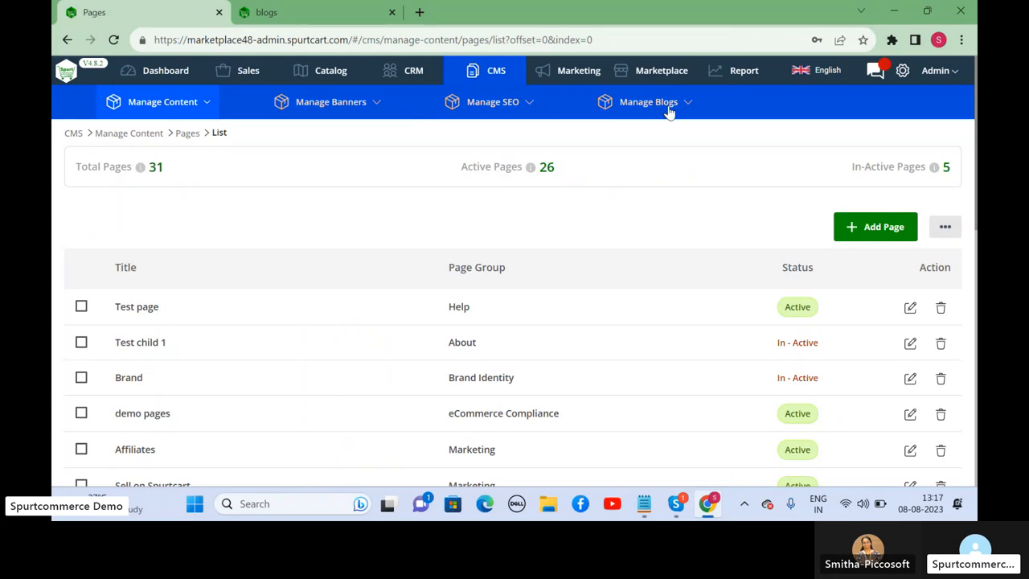
Create the blog category 'Apple Laptops' under Manage Blogs and switch it to active.
left_click(649, 102)
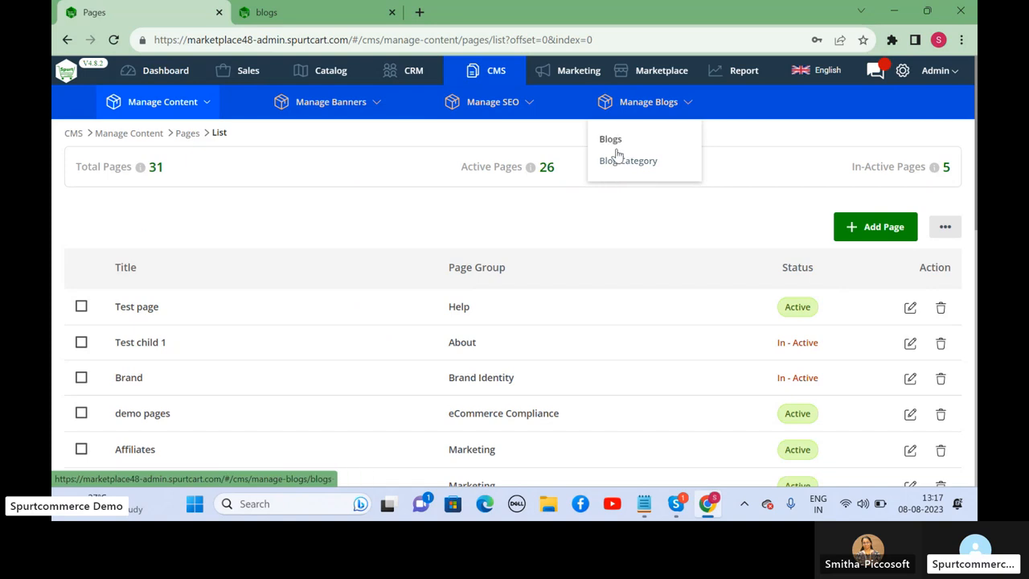
mouse_move(627, 164)
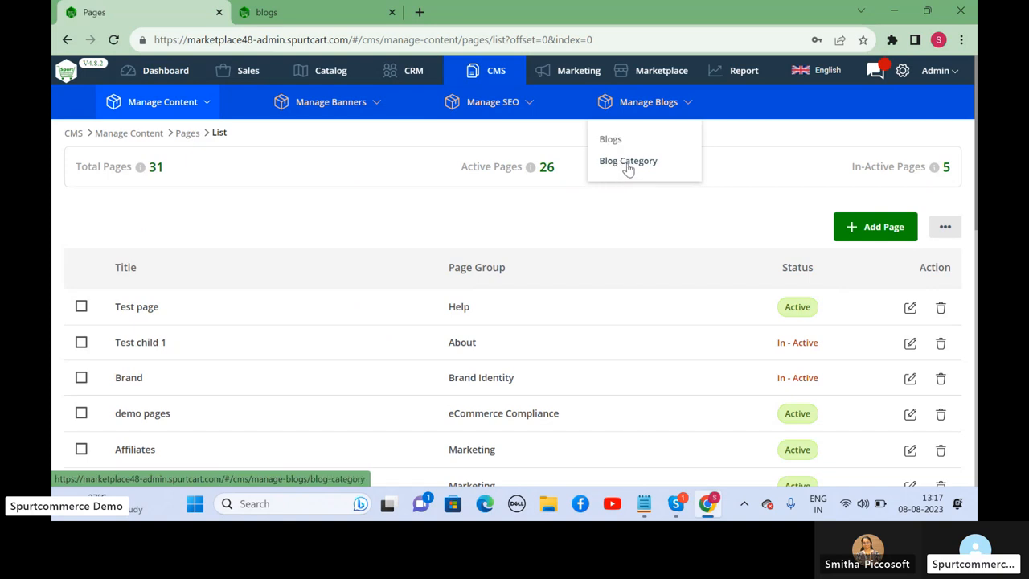
right_click(629, 161)
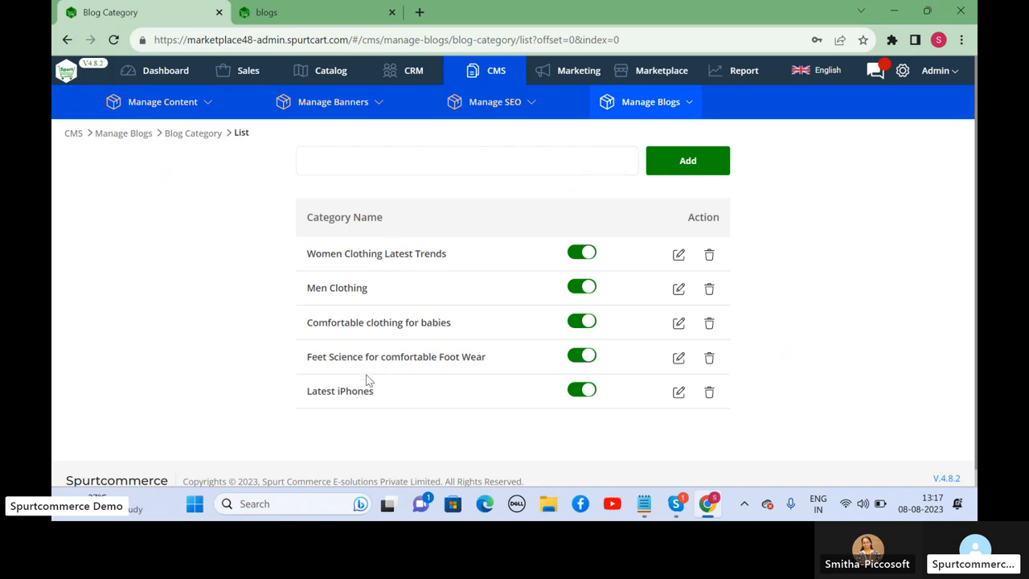
left_click(689, 161)
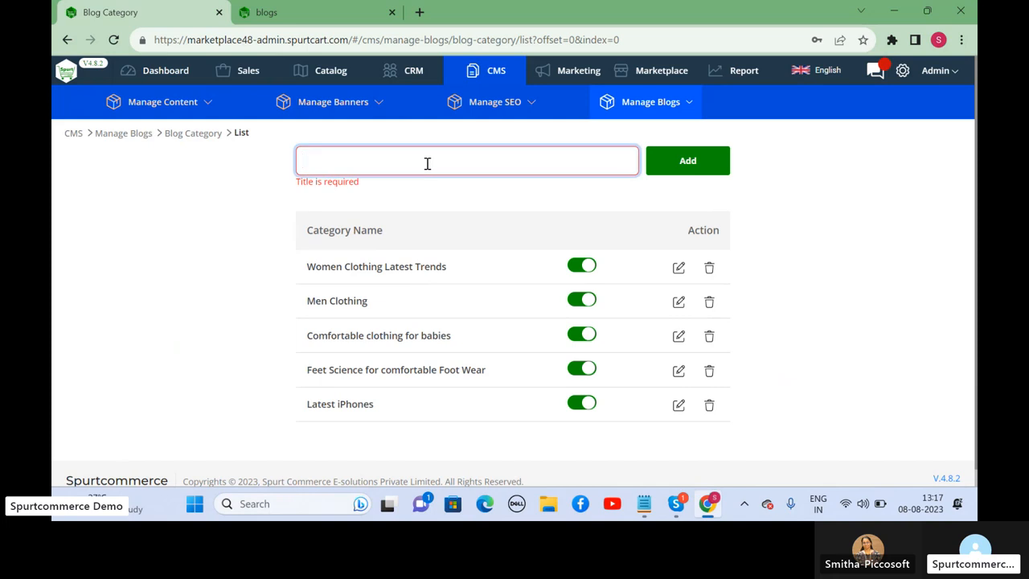
type("Apple")
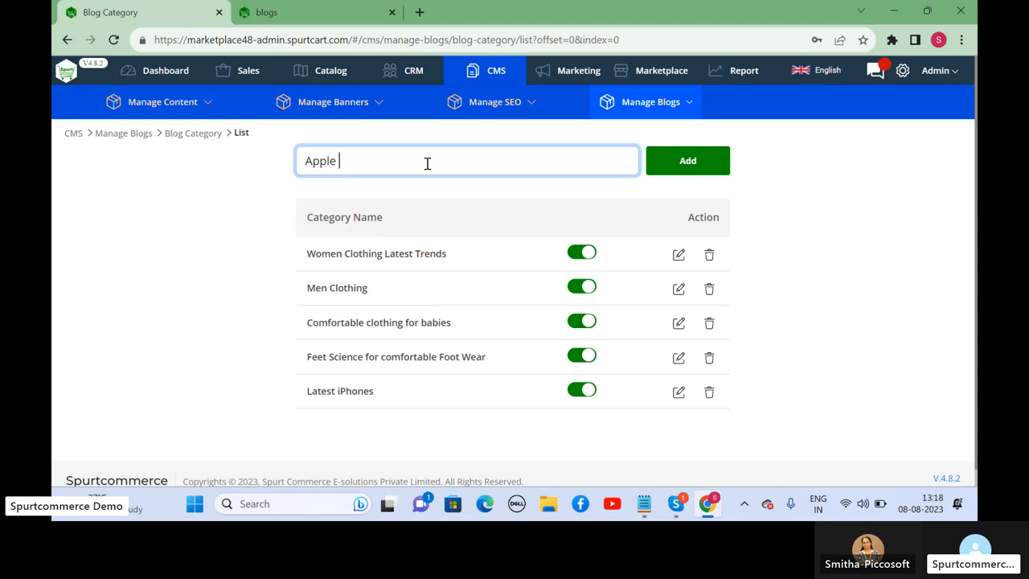
type("Laptops")
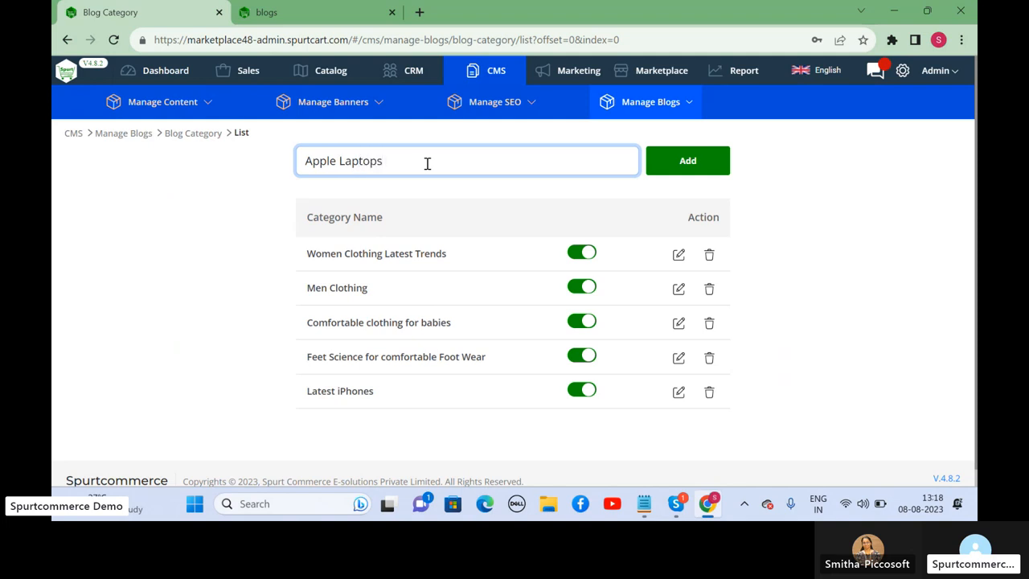
left_click(688, 161)
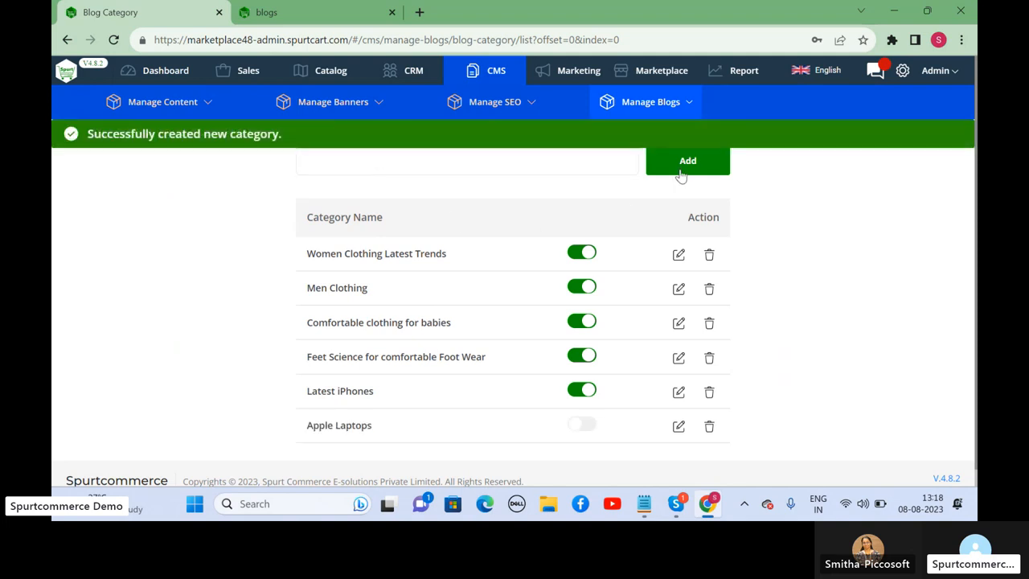
left_click(582, 424)
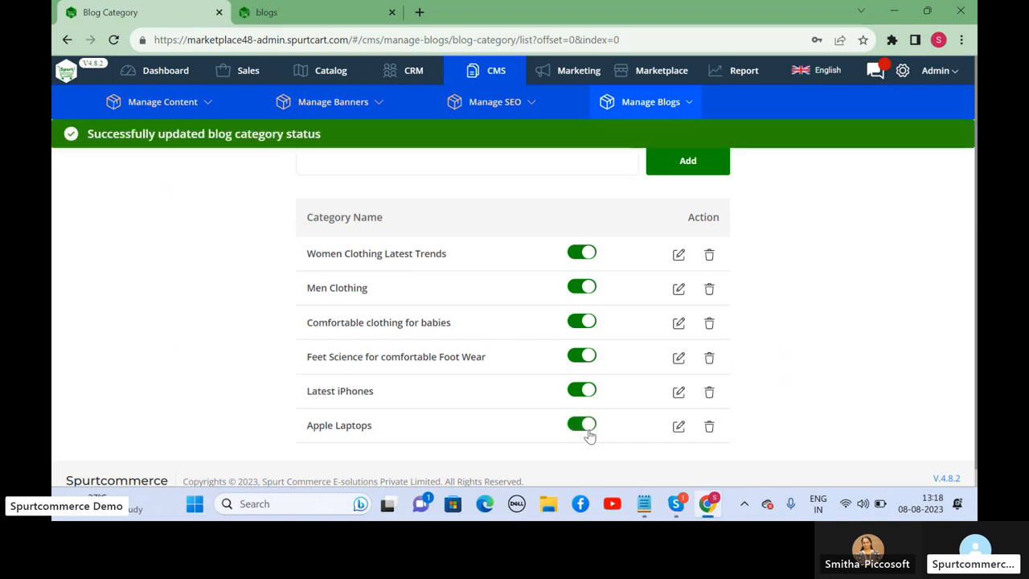
left_click(649, 101)
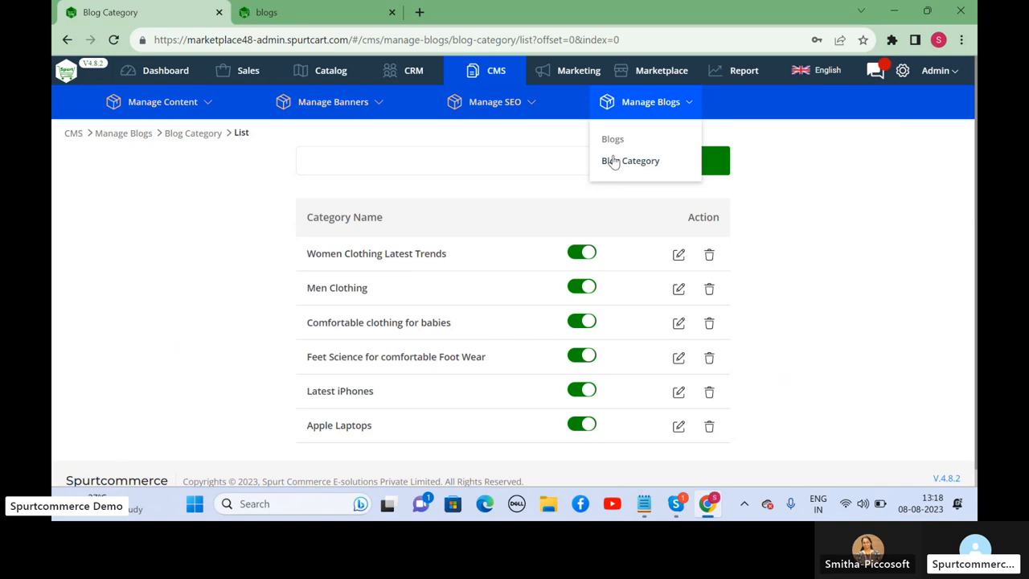
From the Blogs list, start a blank Create Blog form and bring the article draft alongside.
left_click(612, 139)
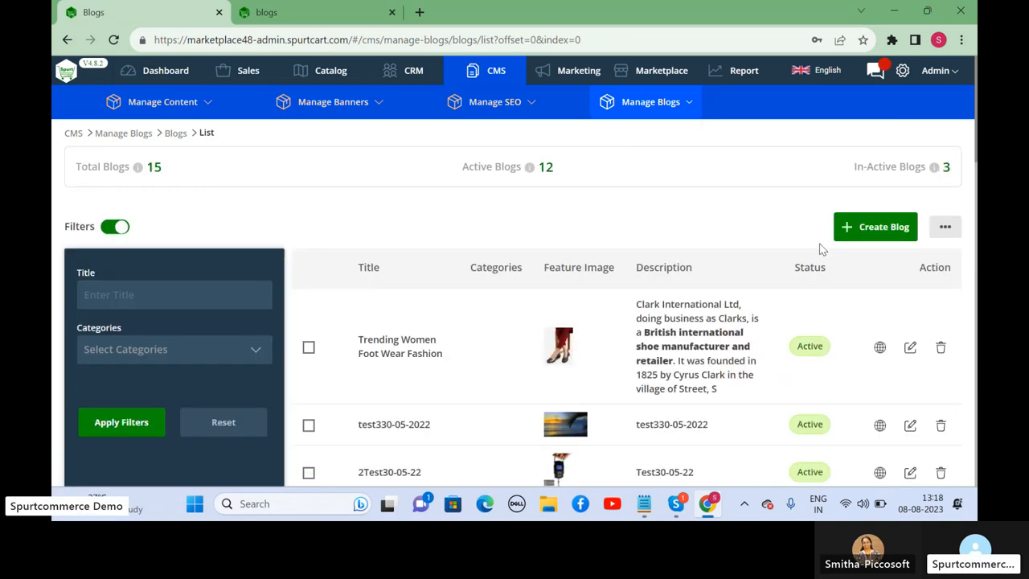
left_click(875, 225)
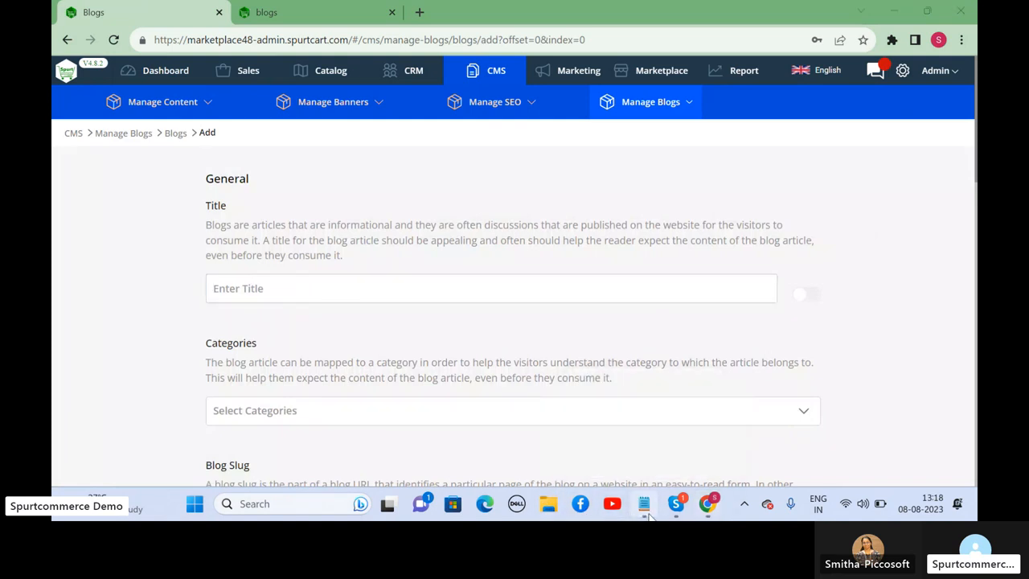
left_click(644, 503)
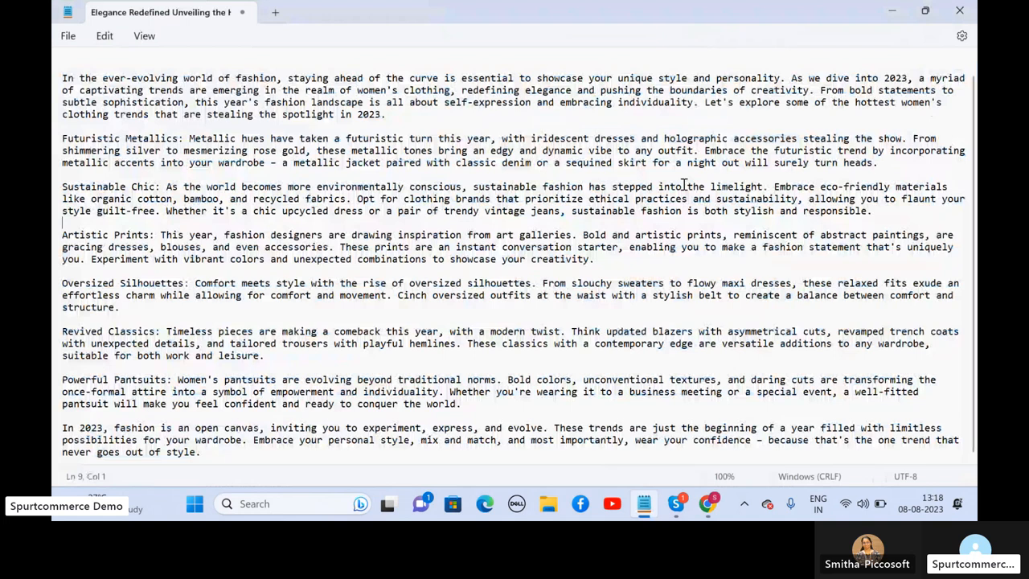
Scroll the Notepad draft up to the start of the 2023 women's clothing trends article.
scroll("up", 3)
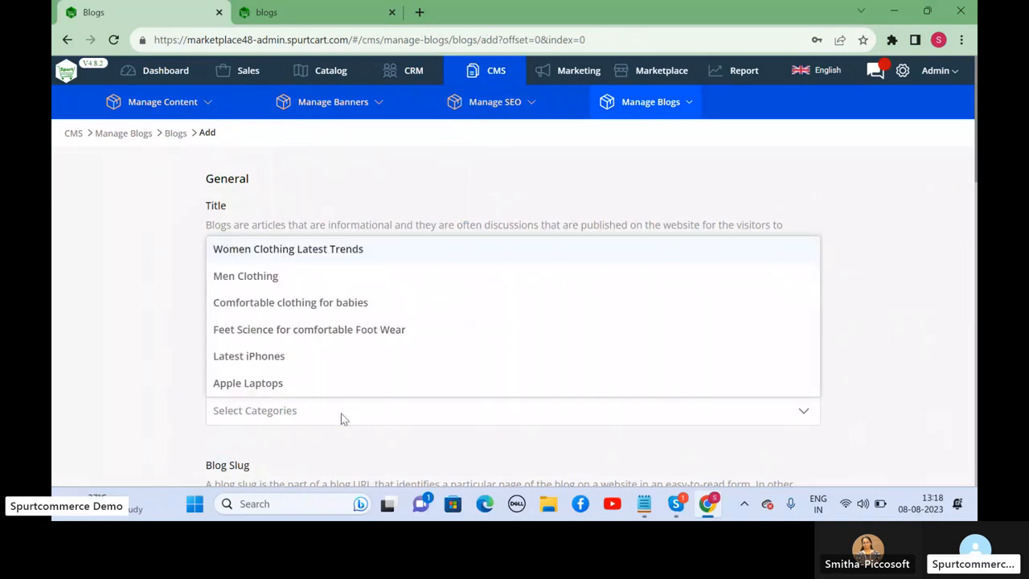
mouse_move(351, 202)
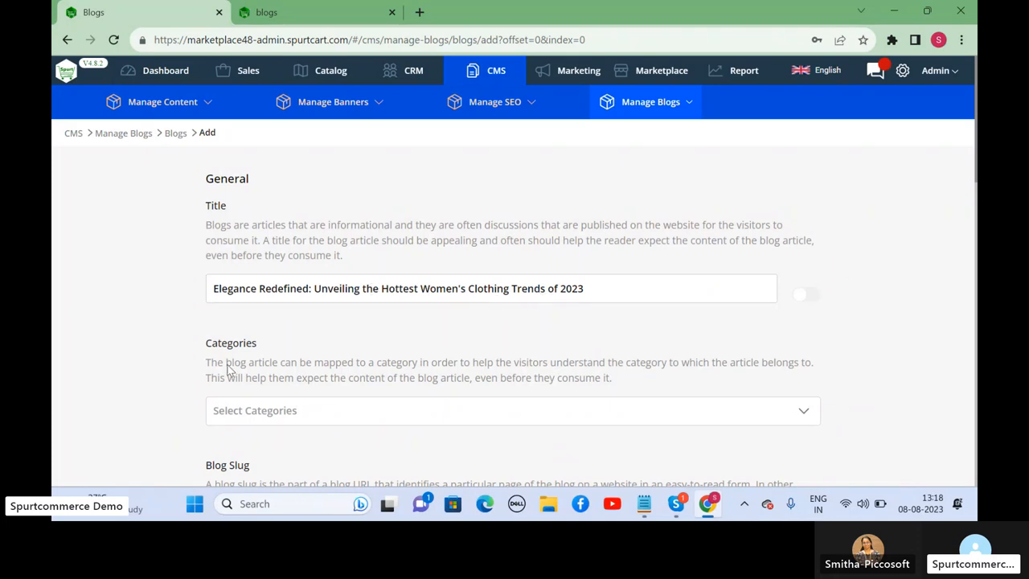
Choose category Women Clothing Latest Trends and enter the slug 'women-clothing-trends'.
left_click(512, 410)
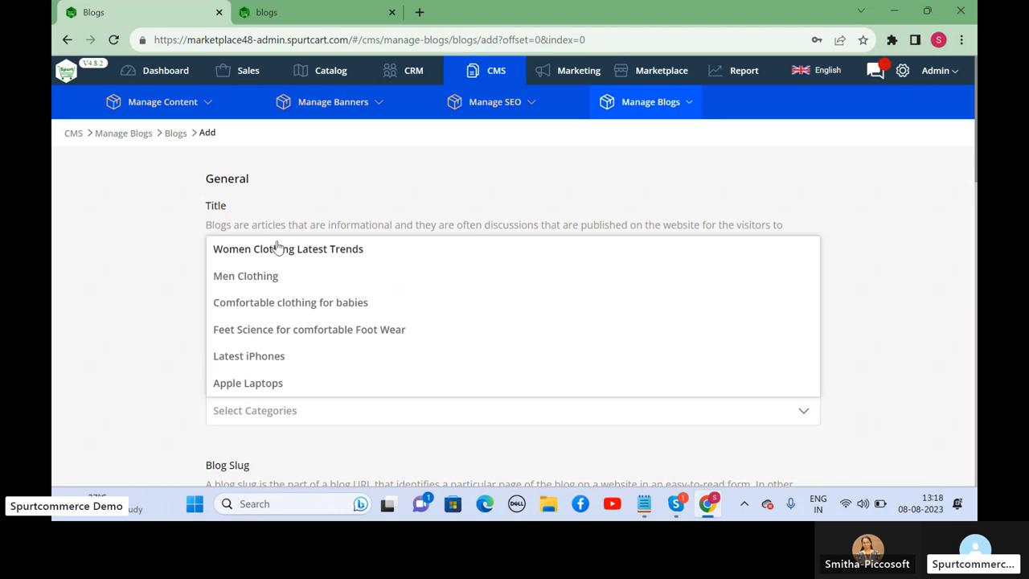
left_click(288, 248)
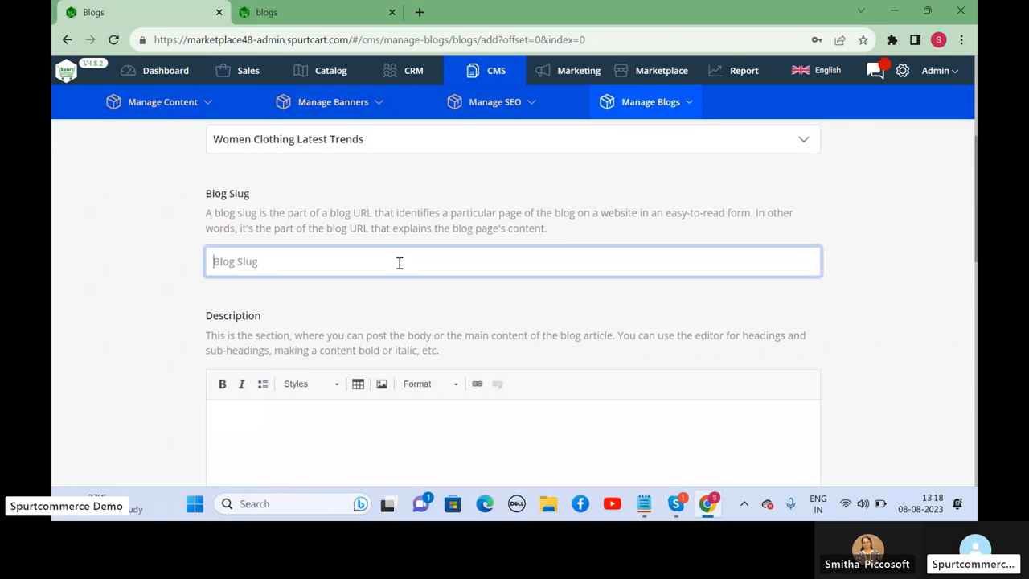
type("women-cl")
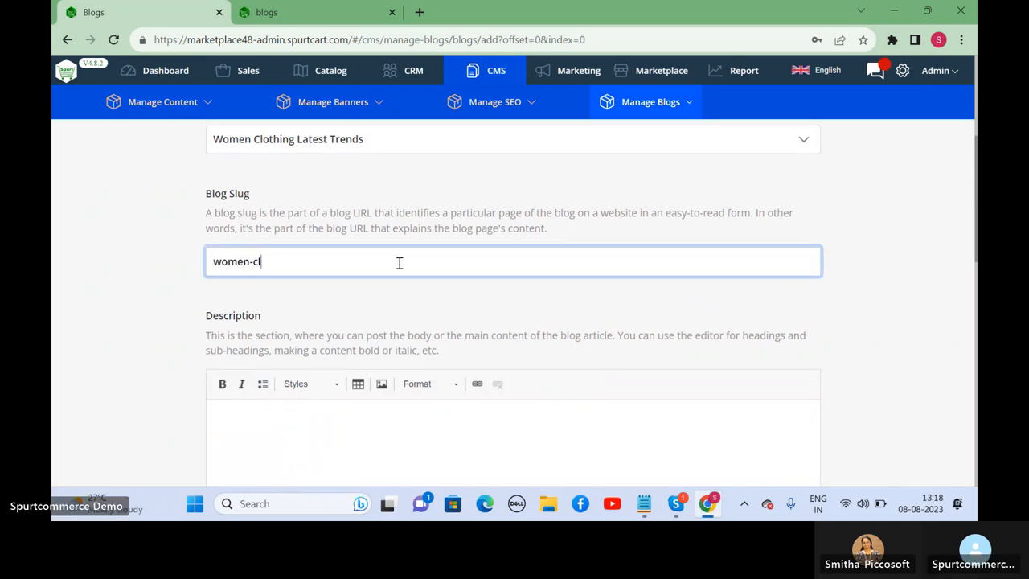
type("othing-tre")
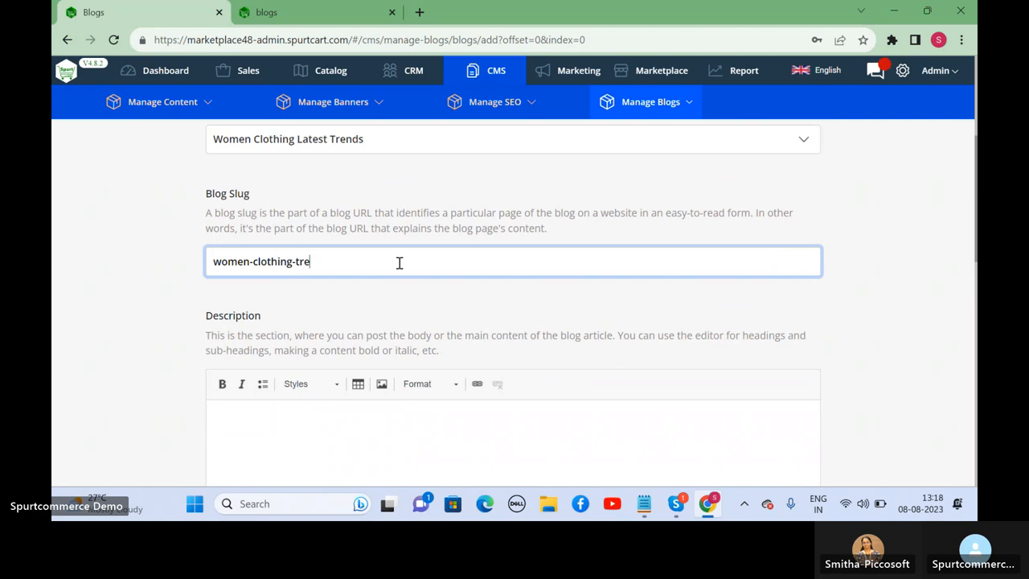
type("nds")
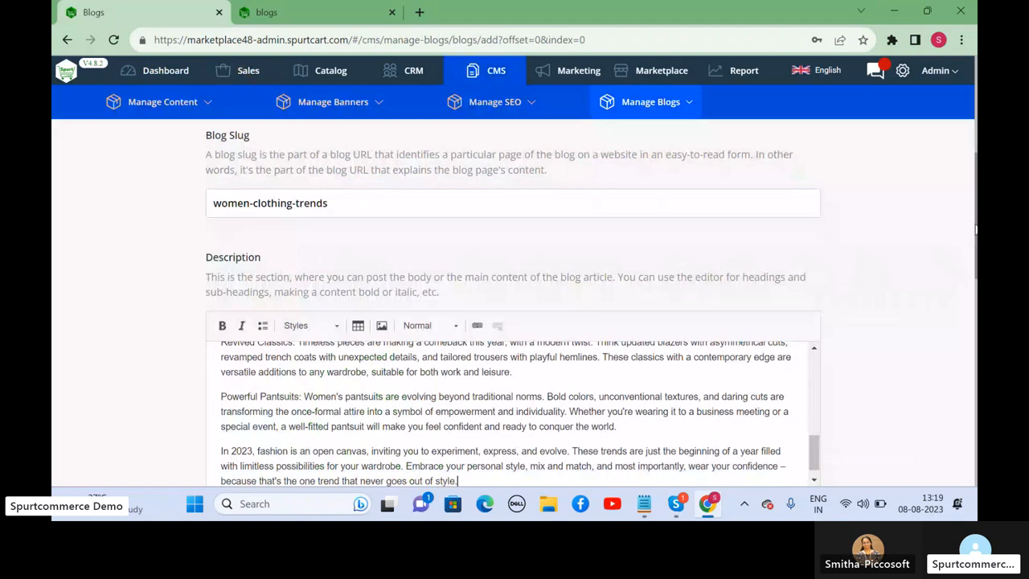
scroll("down", 3)
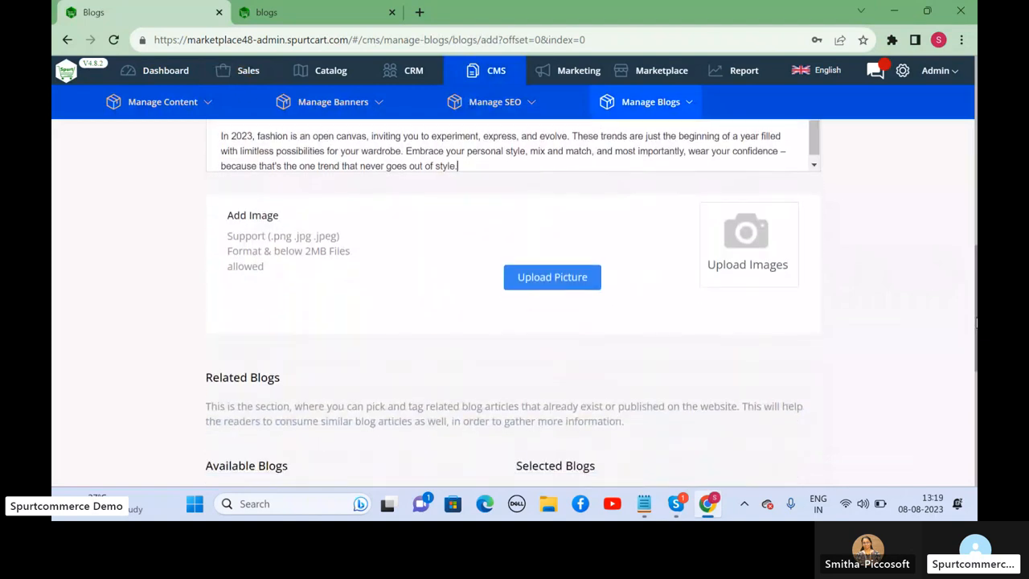
Upload the cazibe jacket photo as the blog image via the file picker.
left_click(553, 277)
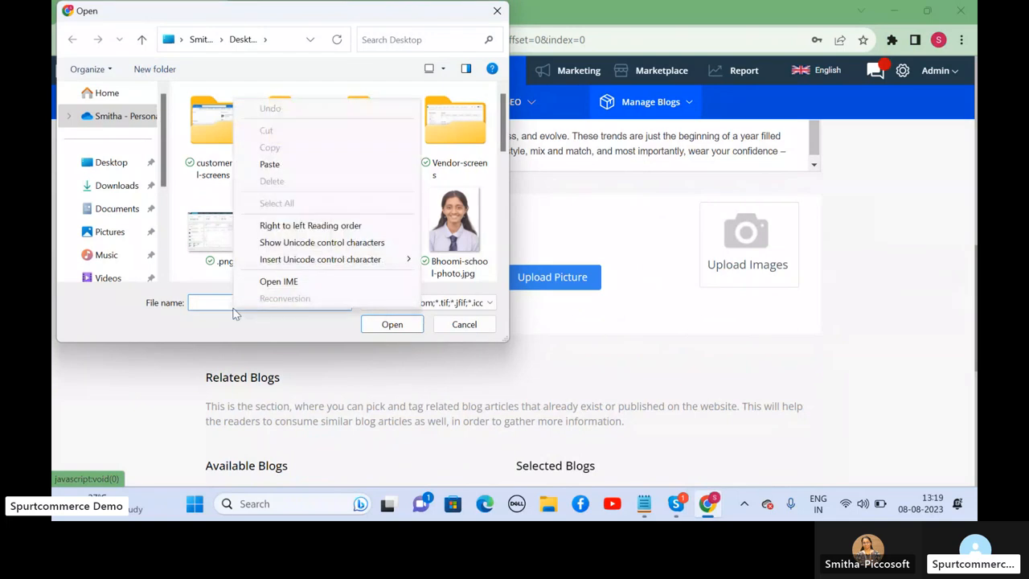
type("caz")
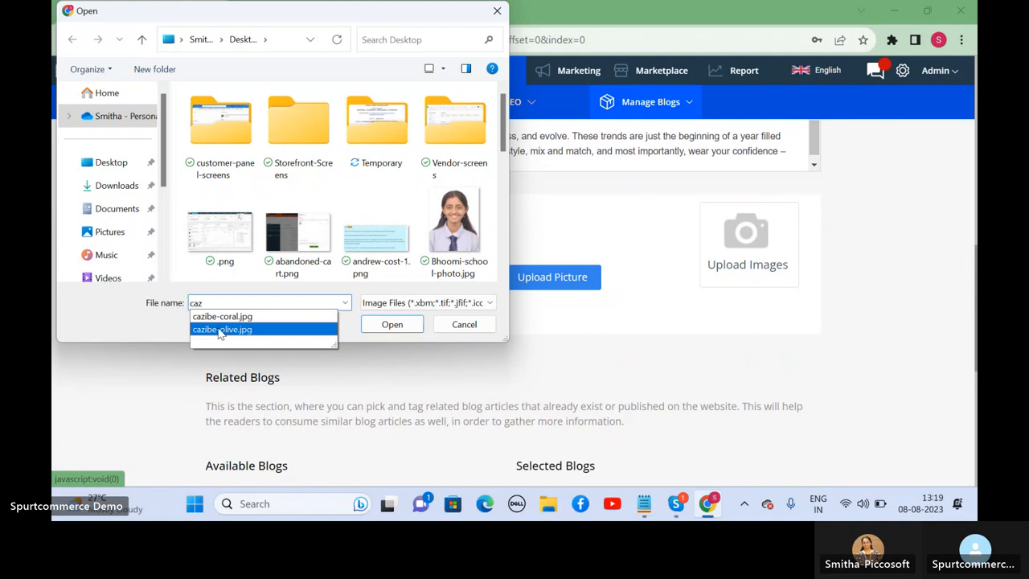
left_click(393, 325)
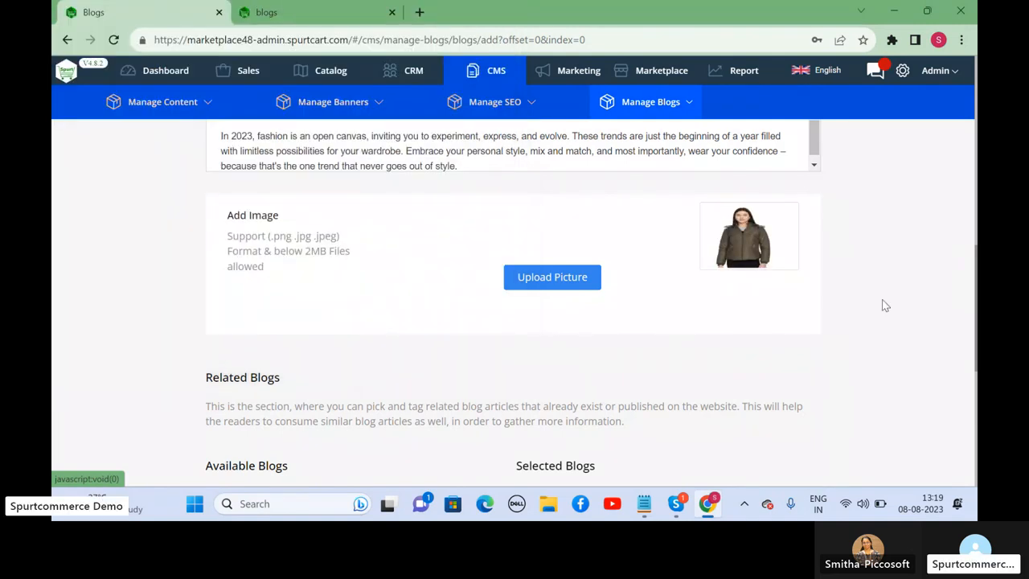
scroll("down", 3)
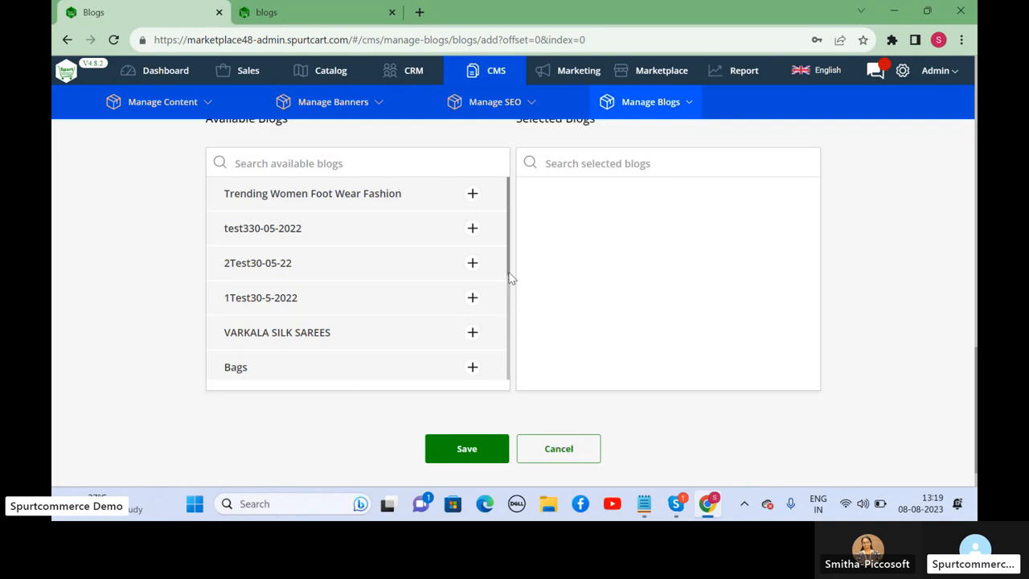
Add VARKALA SILK SAREES from Available Blogs as a related blog and review the form.
left_click(473, 331)
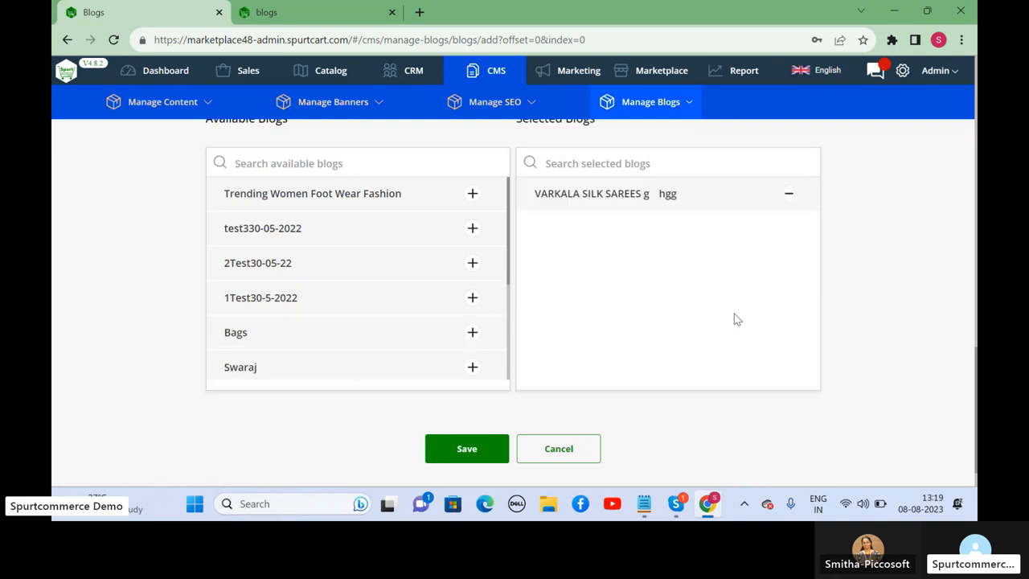
mouse_move(833, 375)
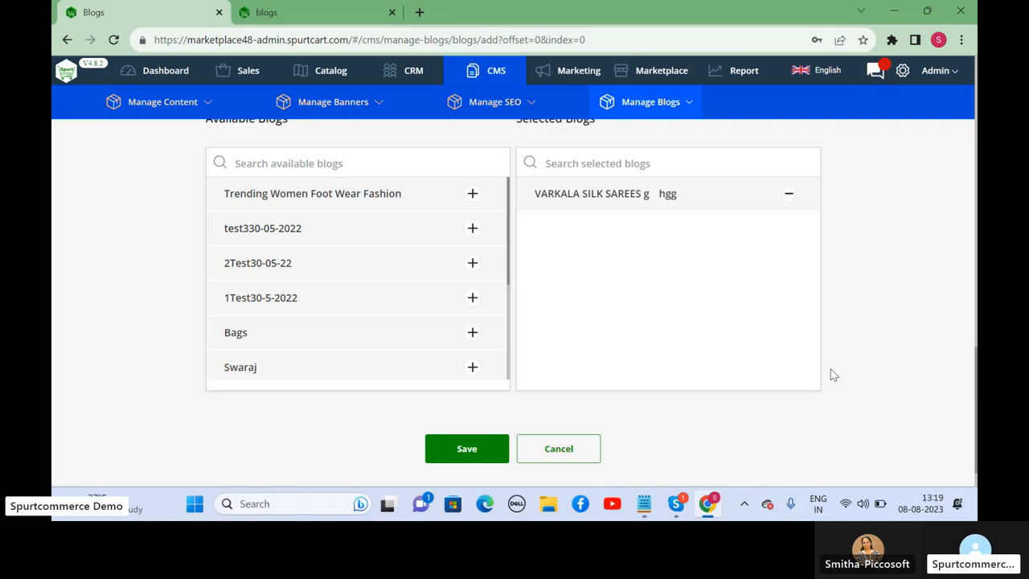
mouse_move(695, 222)
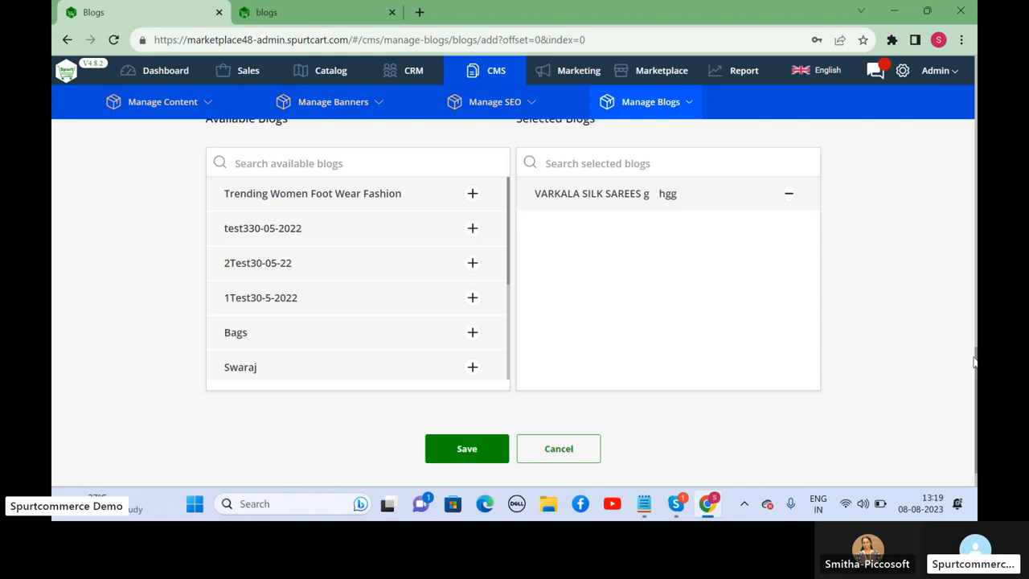
scroll("up", 3)
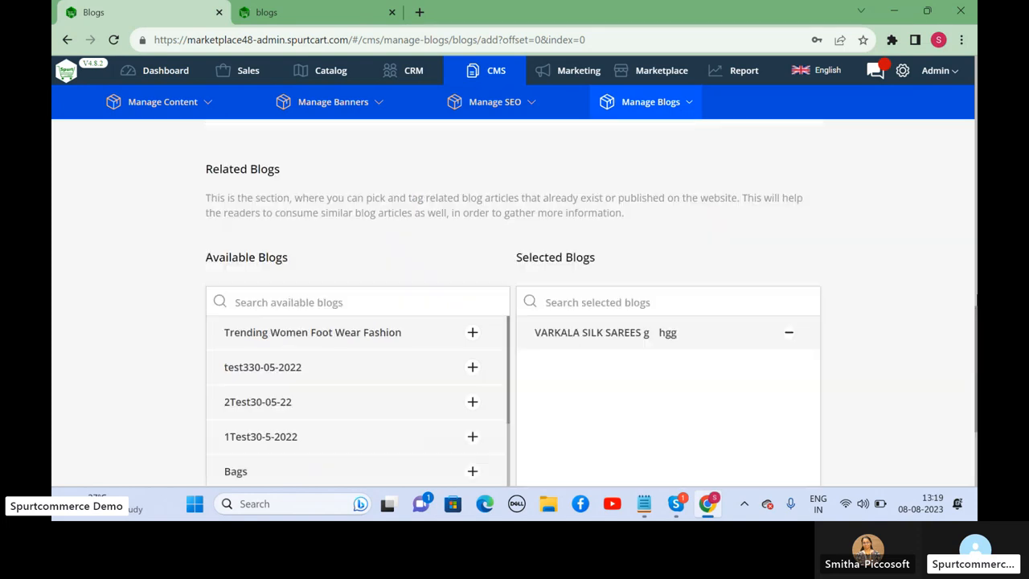
scroll("down", 3)
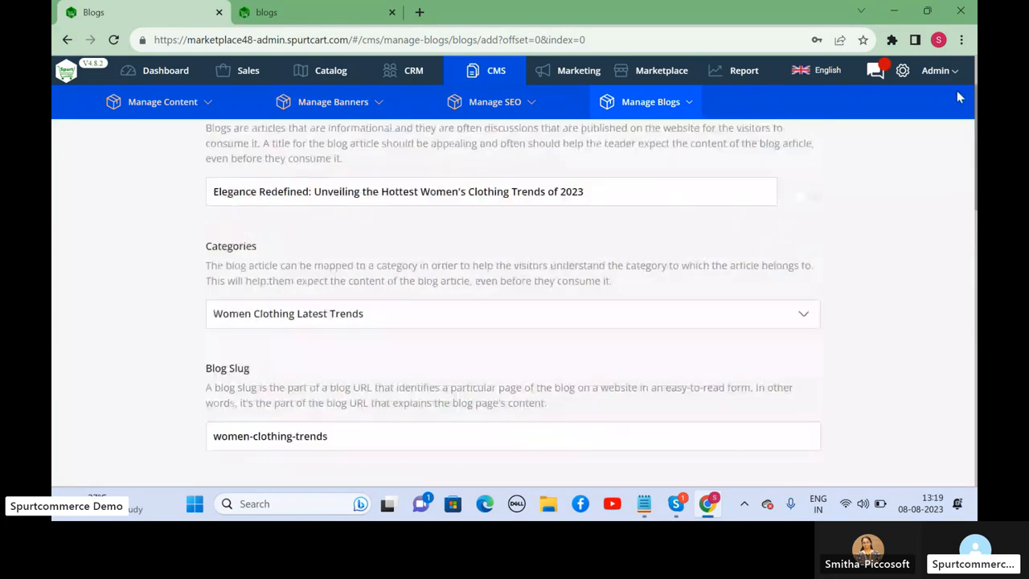
left_click(649, 101)
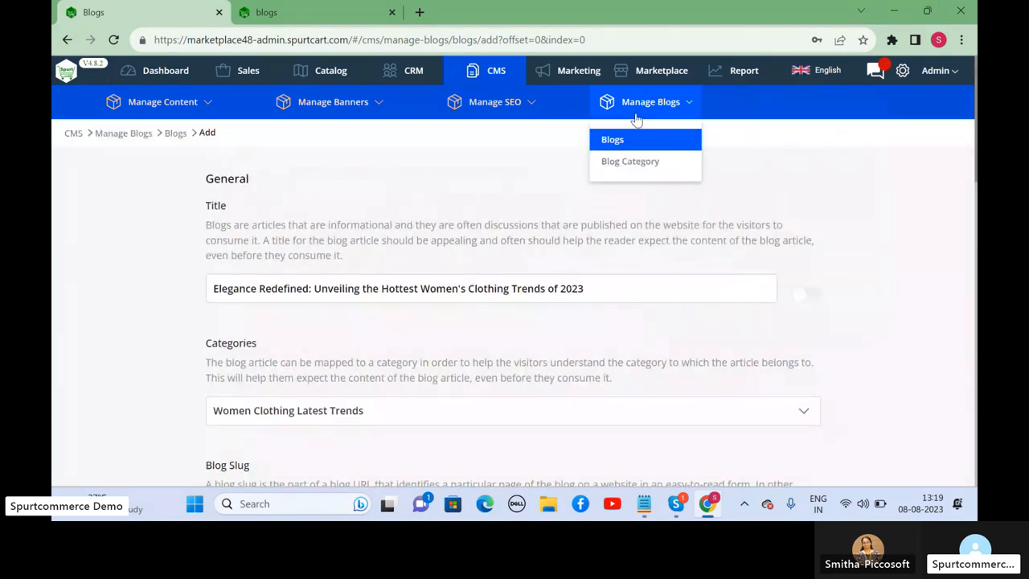
Show the full Blogs list and scroll through its entries.
left_click(611, 139)
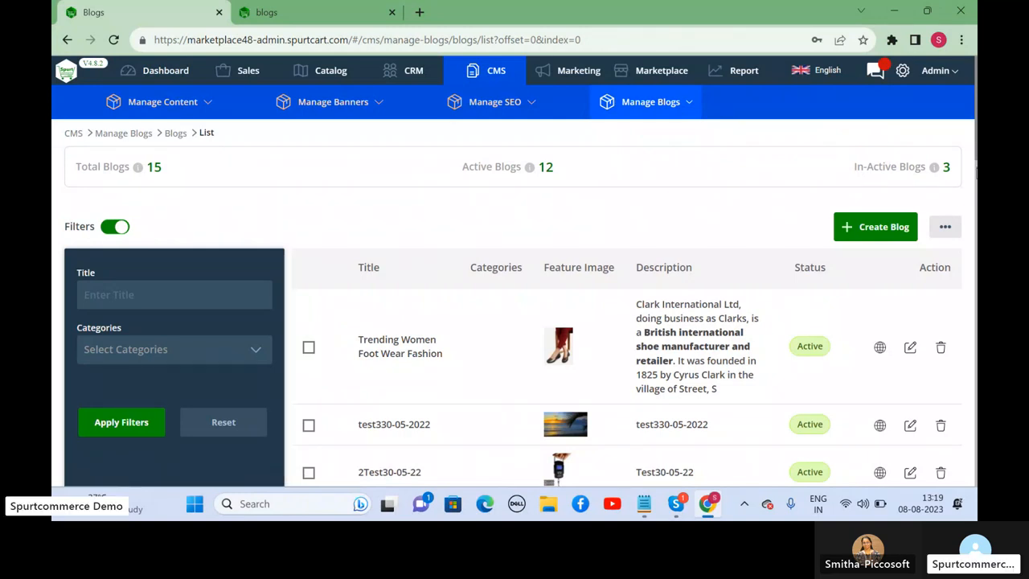
scroll("down", 3)
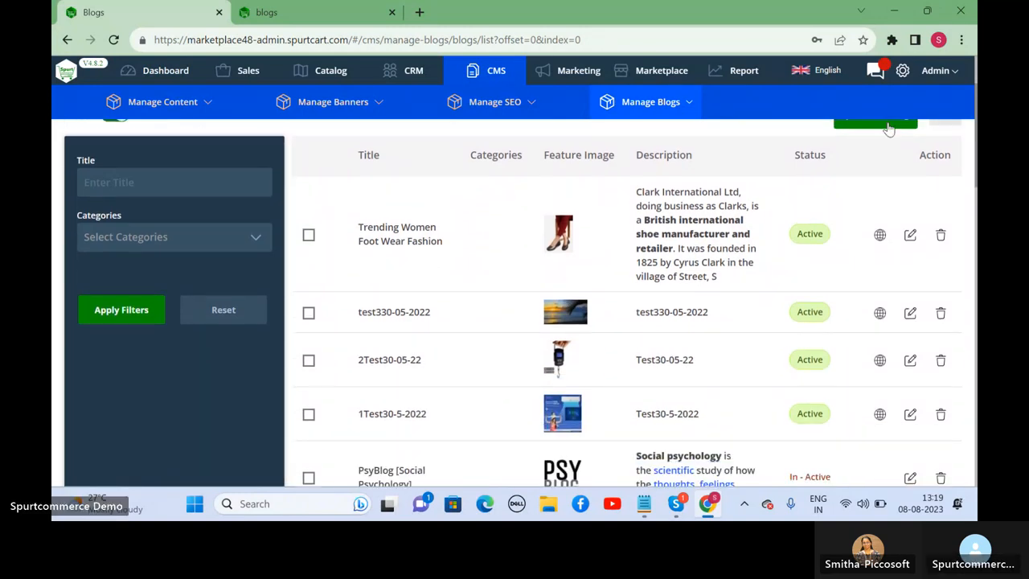
scroll("down", 3)
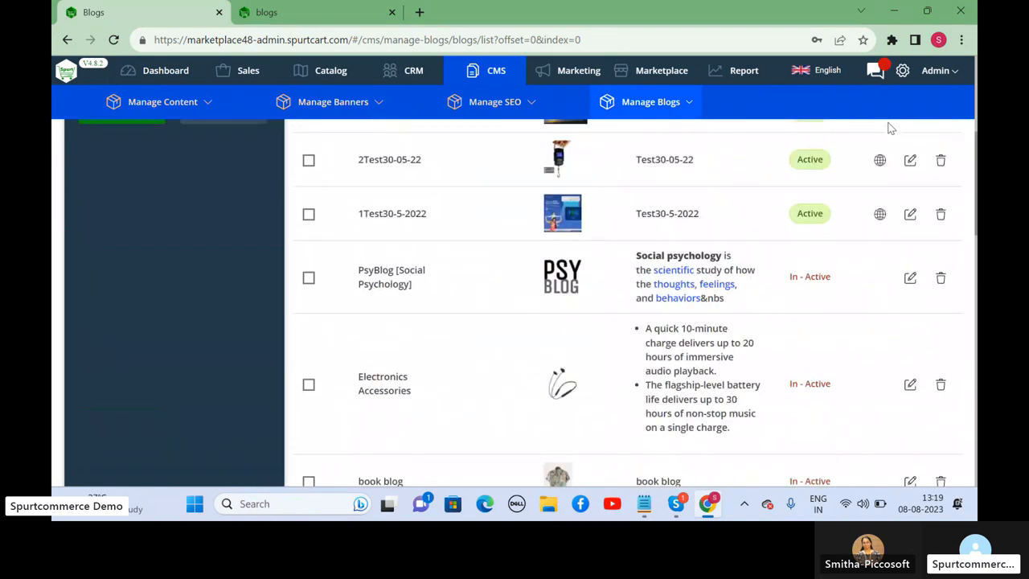
scroll("up", 3)
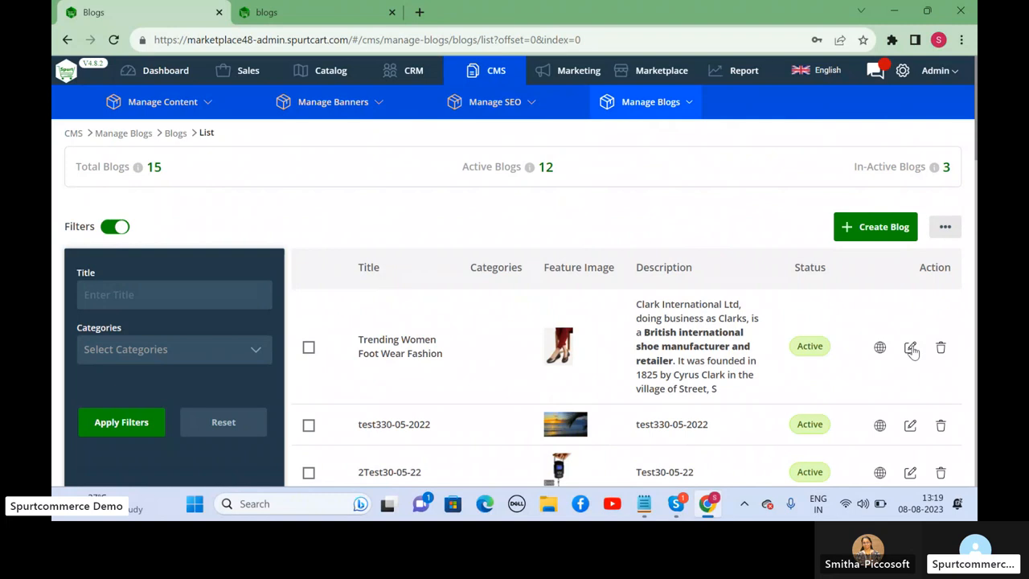
Look over the edit form of the Trending Women Foot Wear Fashion article.
left_click(910, 348)
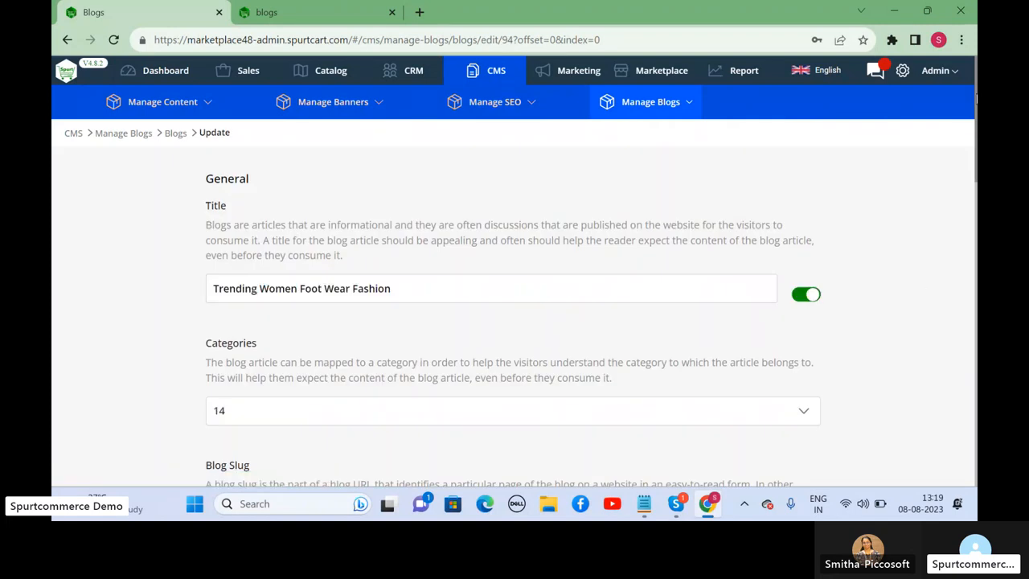
scroll("down", 3)
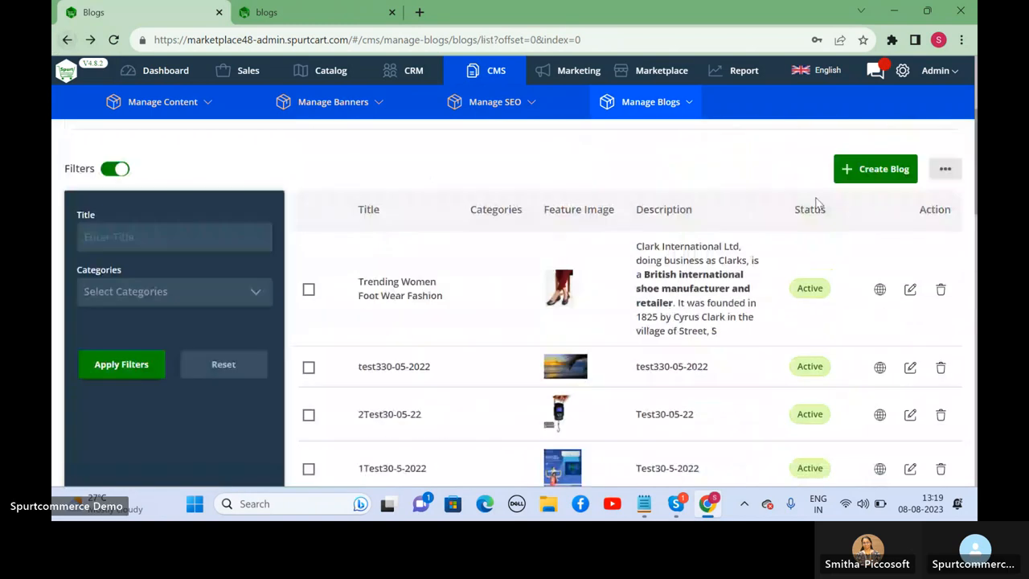
scroll("up", 3)
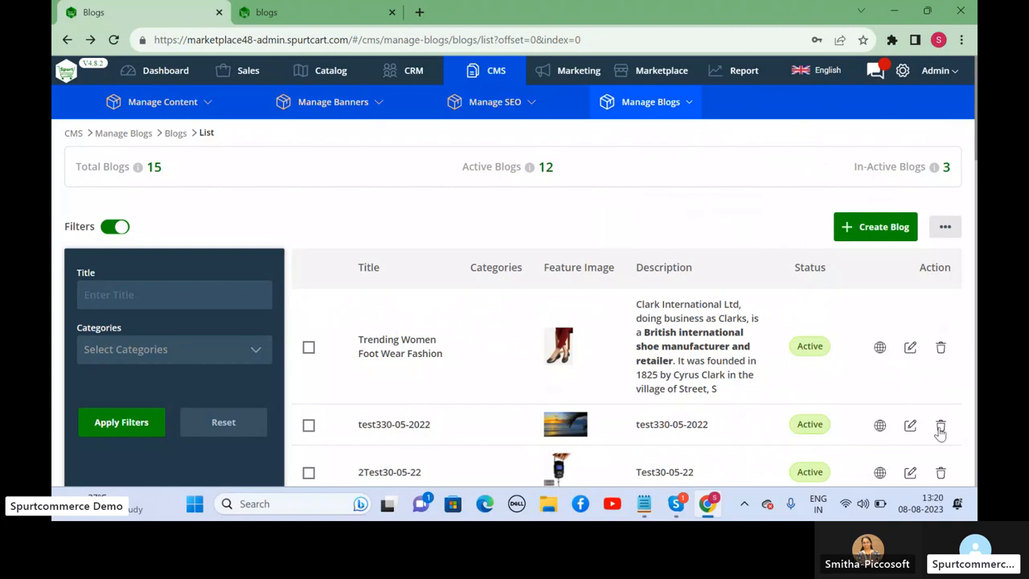
mouse_move(434, 92)
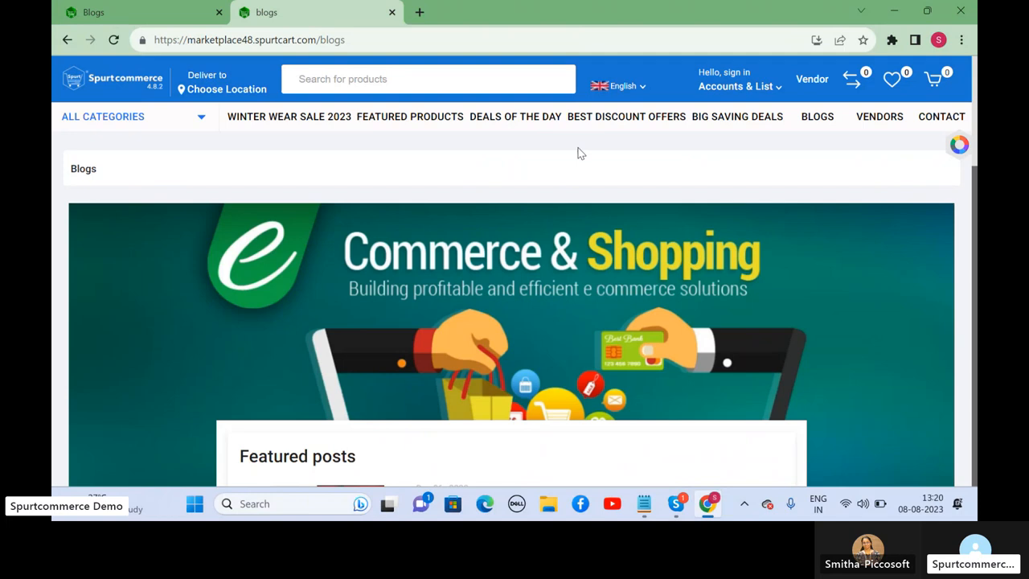
Go to the storefront blogs page and scroll through the Blog List.
left_click(112, 79)
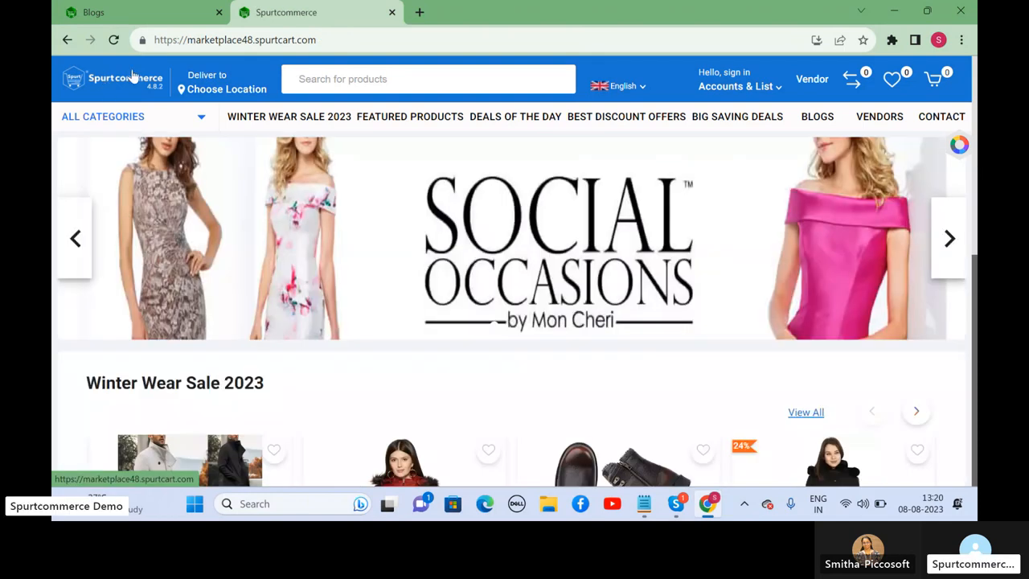
left_click(817, 115)
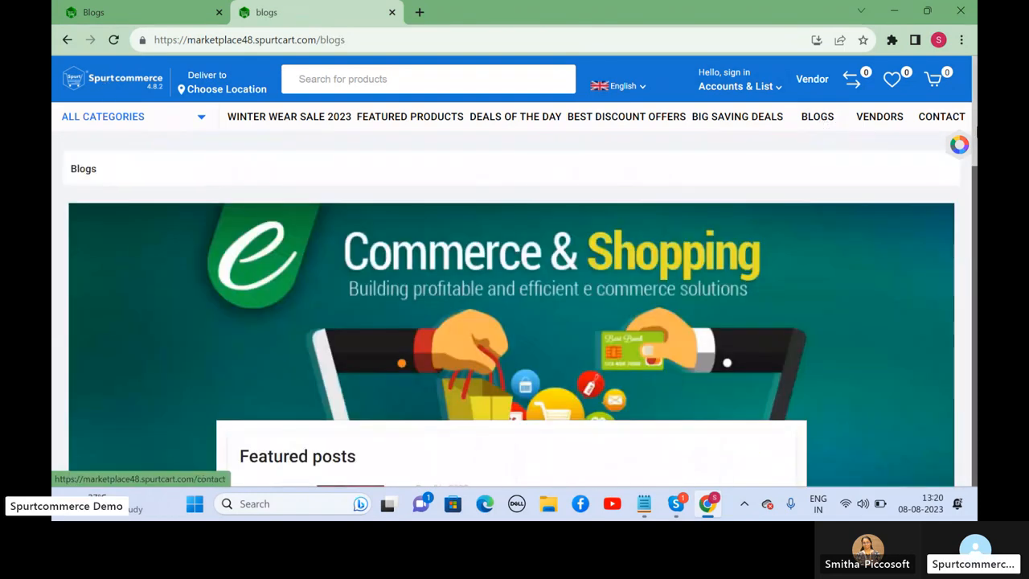
scroll("down", 3)
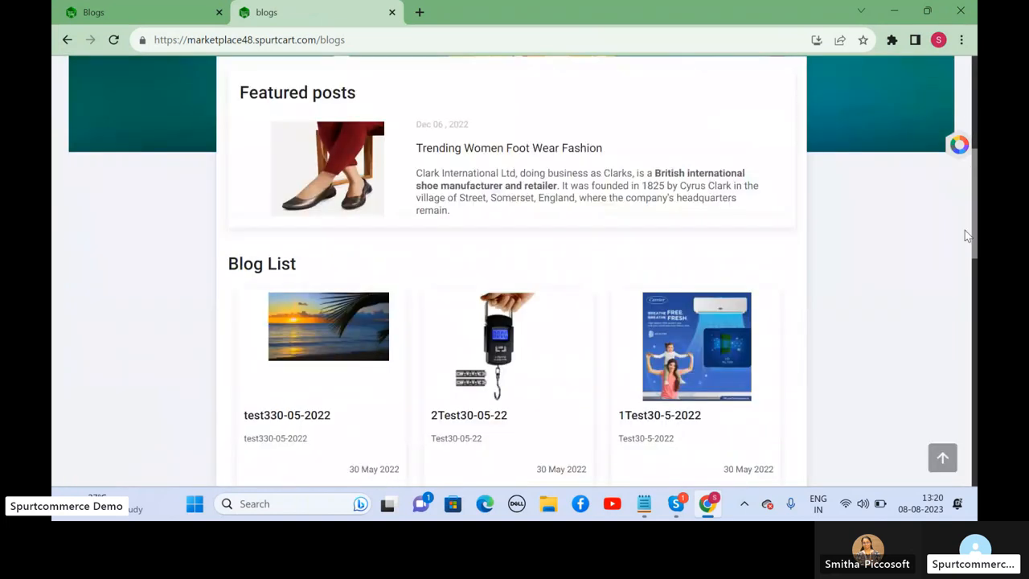
scroll("down", 3)
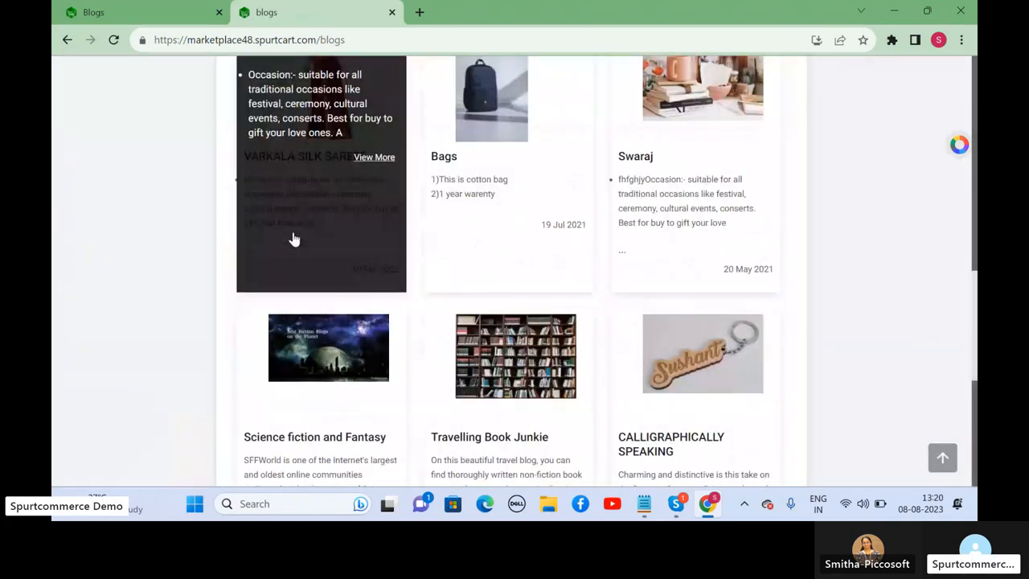
Open the VARKALA SILK SAREES article and scroll to its top.
left_click(373, 157)
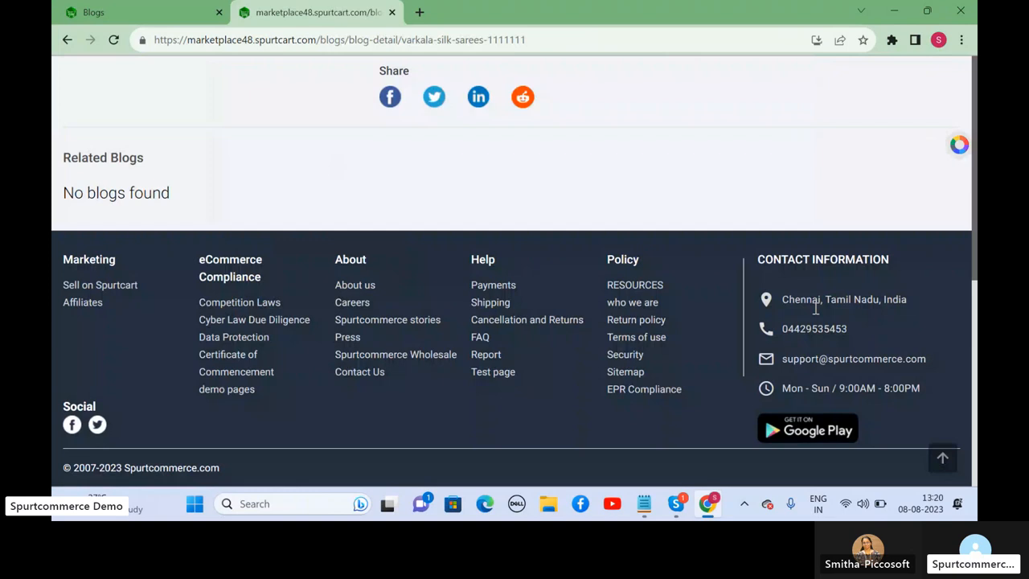
scroll("up", 3)
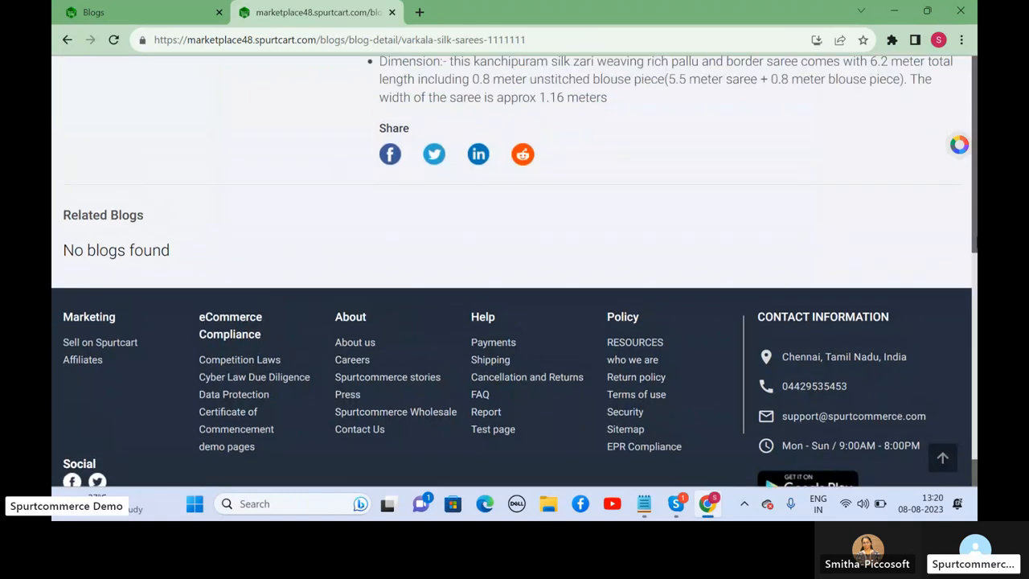
scroll("up", 3)
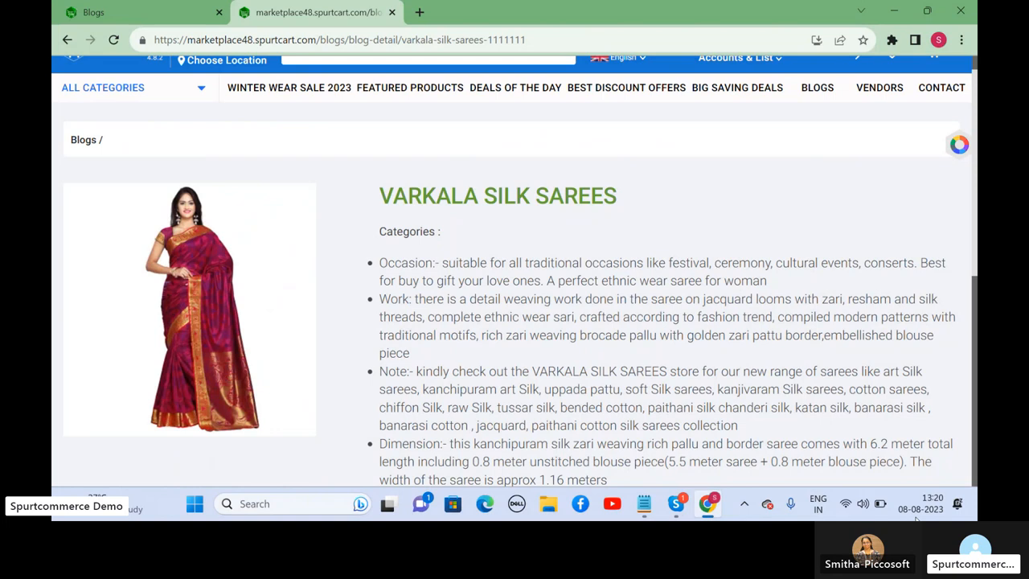
mouse_move(770, 351)
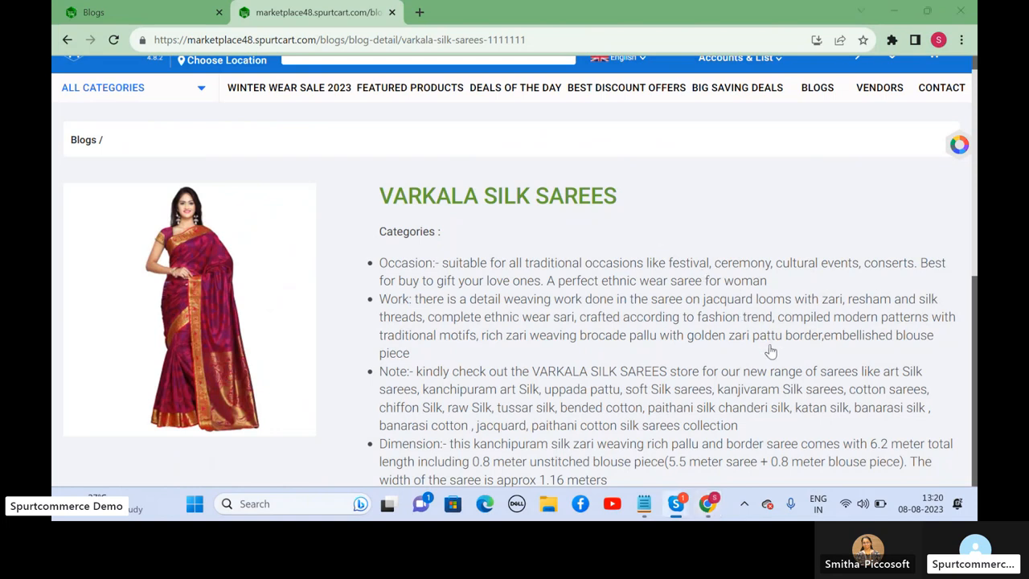